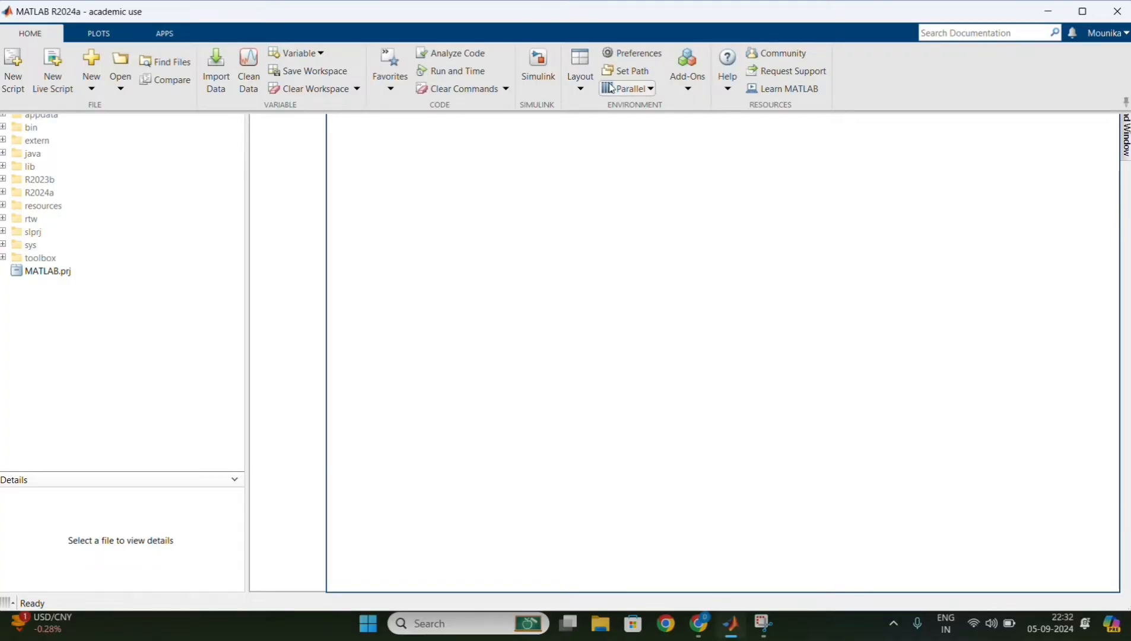
Create a new blank Simulink model (untitled1) from the MATLAB Home tab
left_click(537, 65)
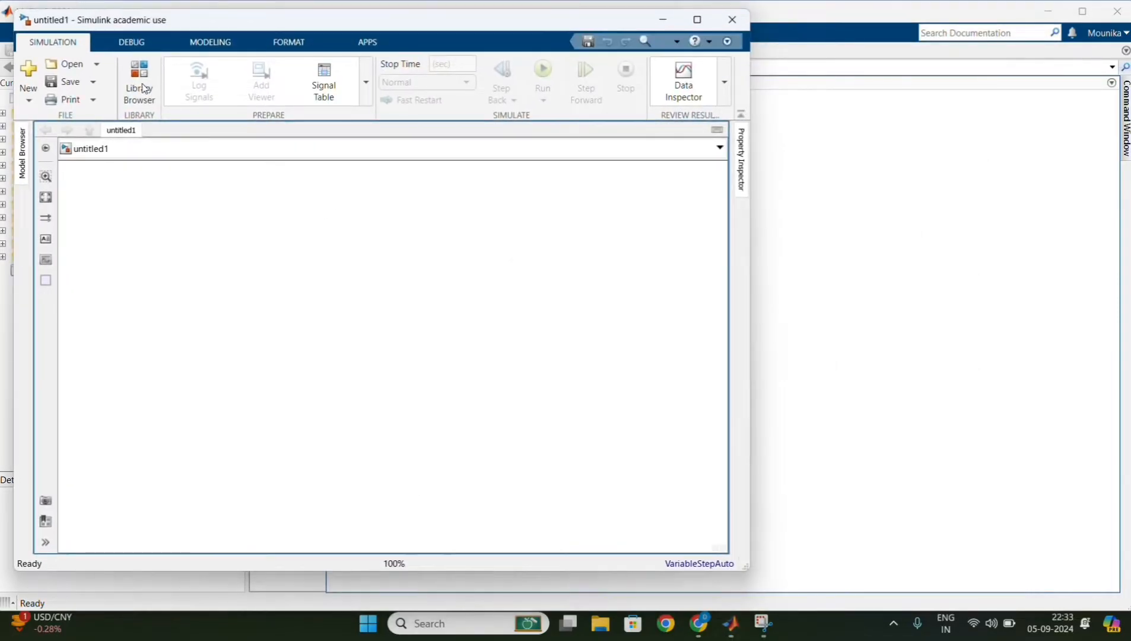
Add a Compare To Constant block from Simulink > Logic and Bit Operations to the canvas
left_click(139, 79)
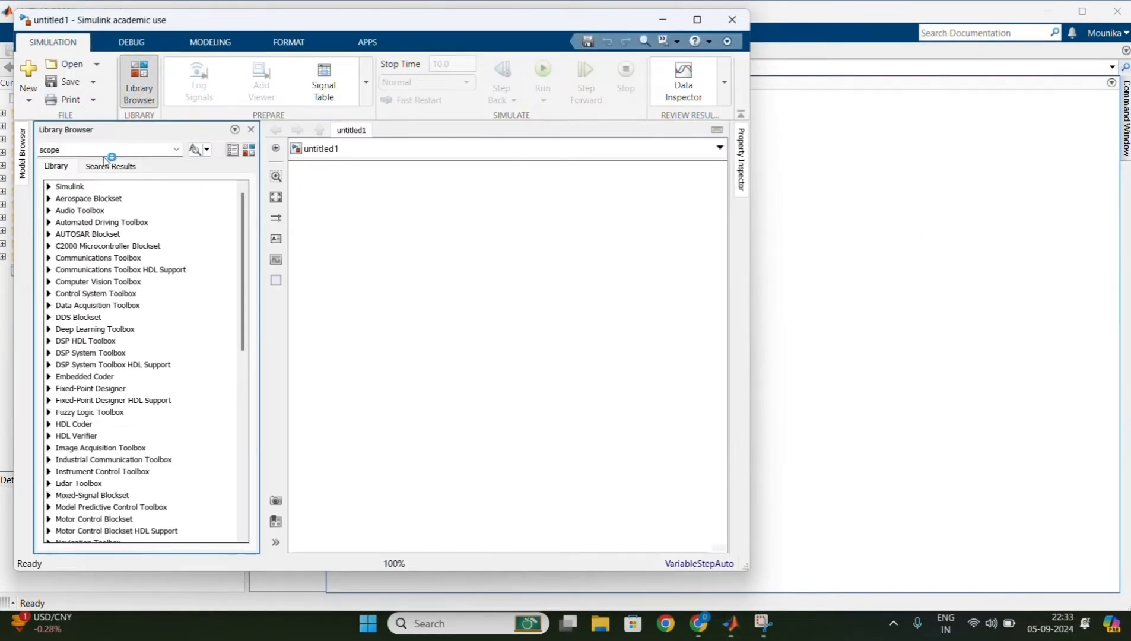
left_click(49, 186)
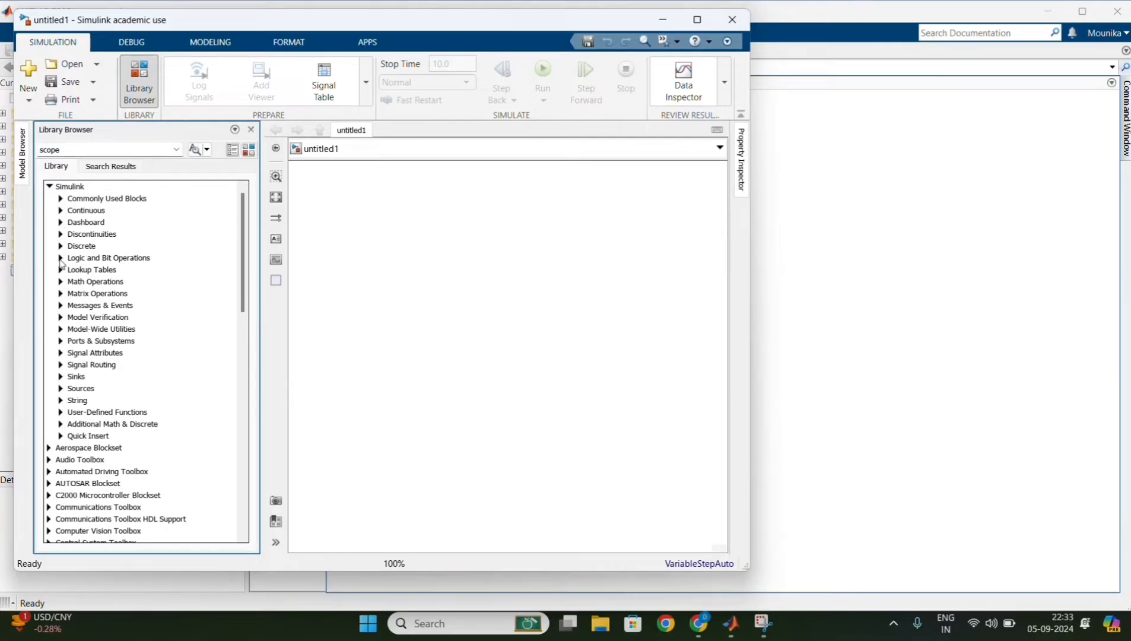
left_click(61, 257)
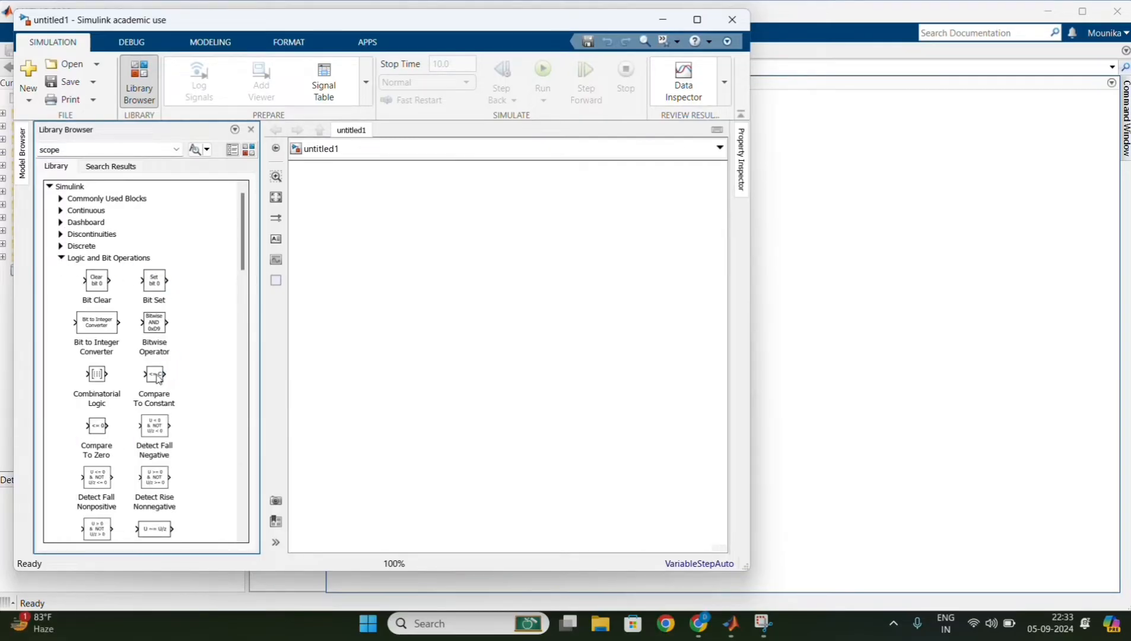
left_click(153, 382)
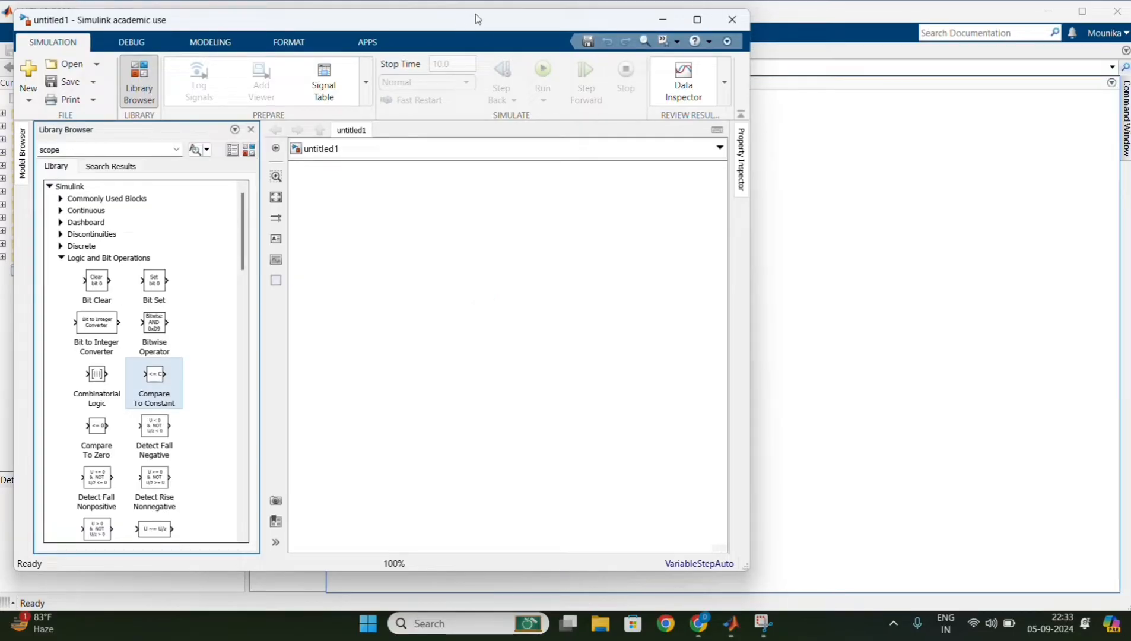
left_click_drag(153, 374, 477, 294)
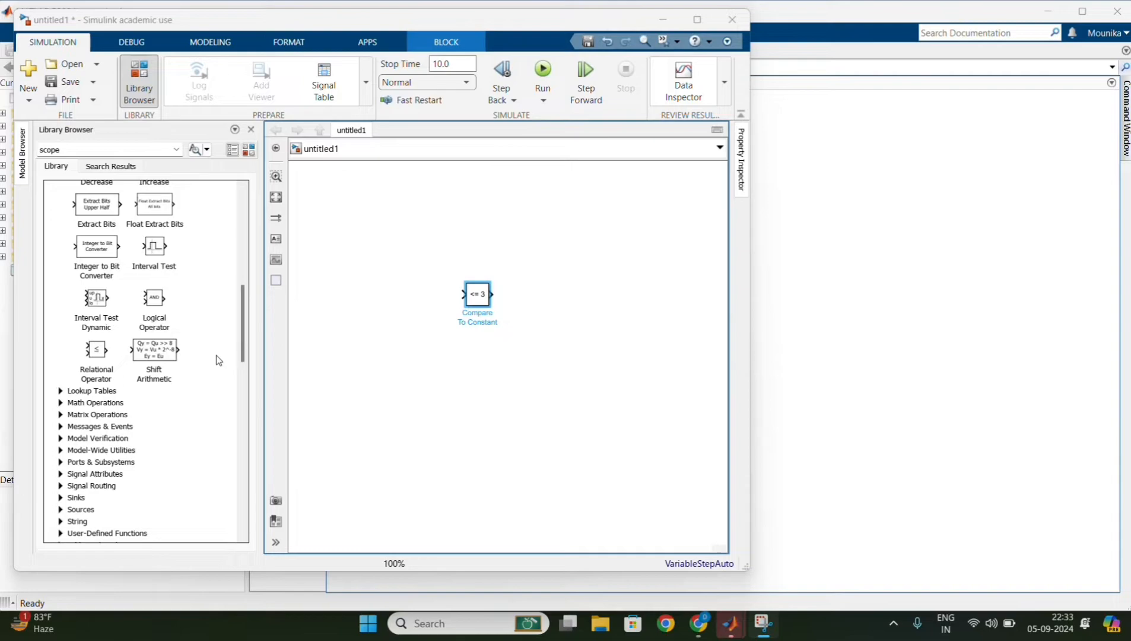
scroll("down", 3)
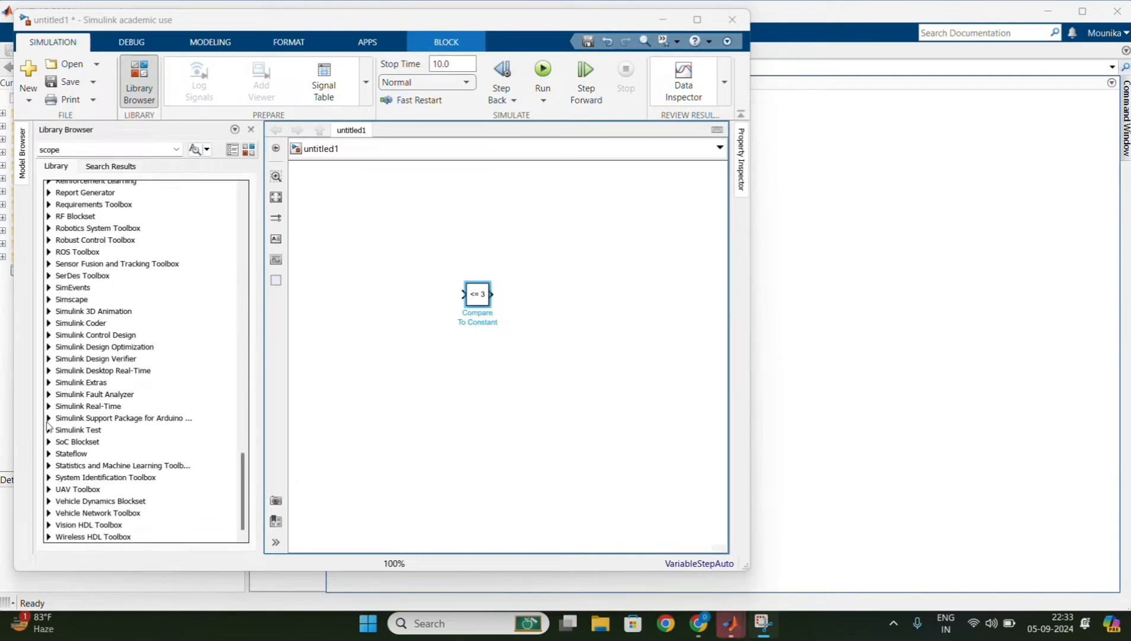
Add Arduino Analog Input (A4) and Digital Output (pin 9) blocks and wire them through the comparison
left_click(49, 416)
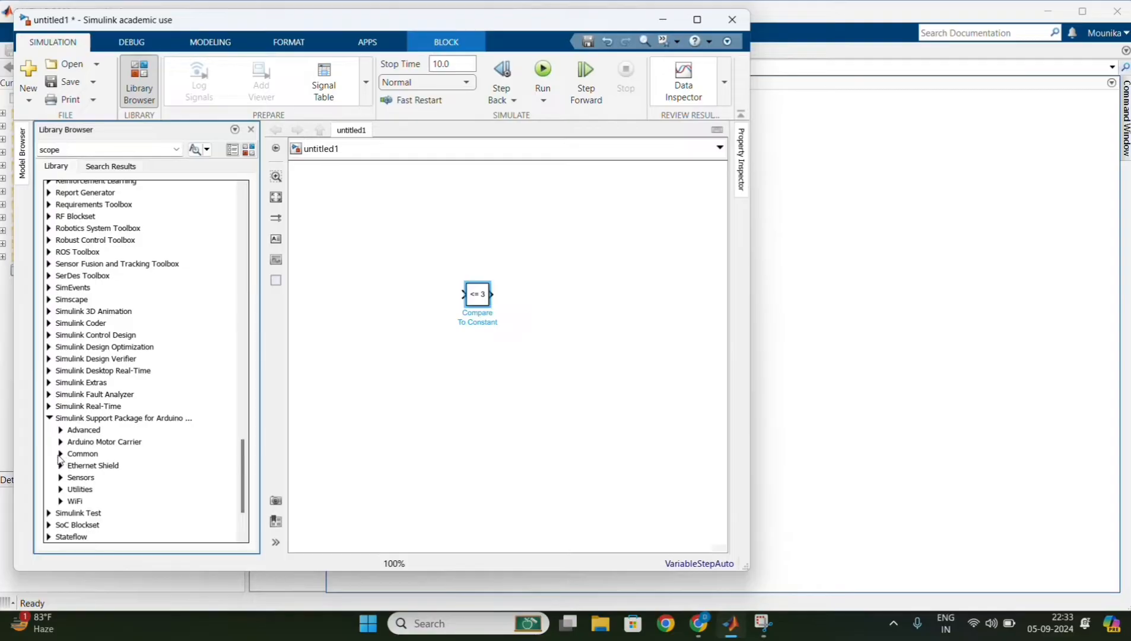
mouse_move(62, 461)
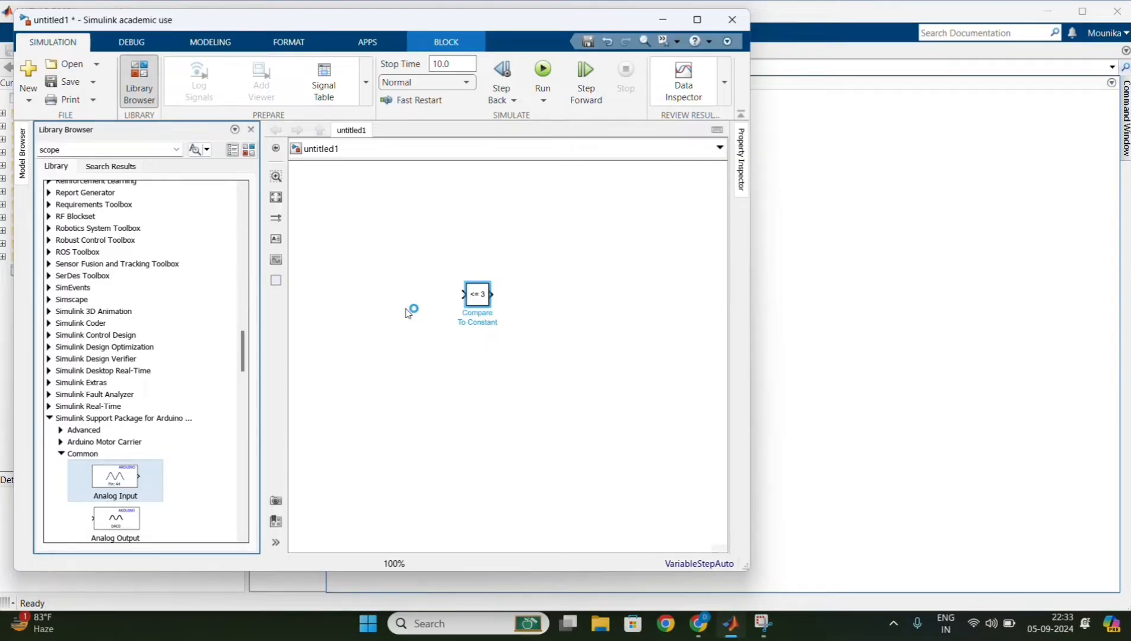
mouse_move(491, 19)
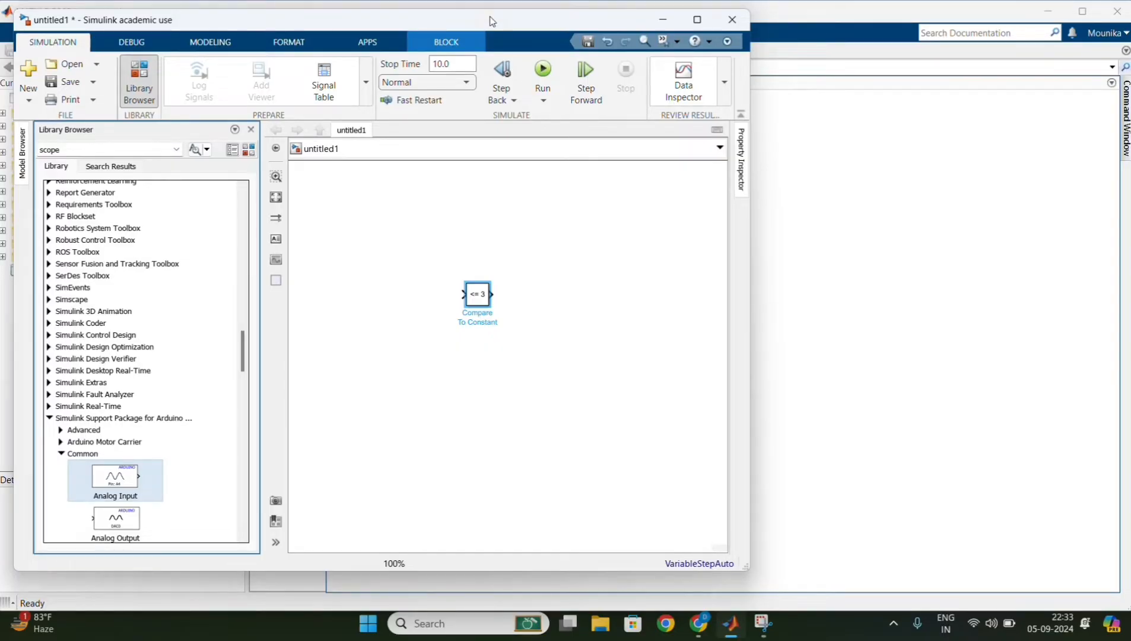
left_click_drag(115, 476, 374, 294)
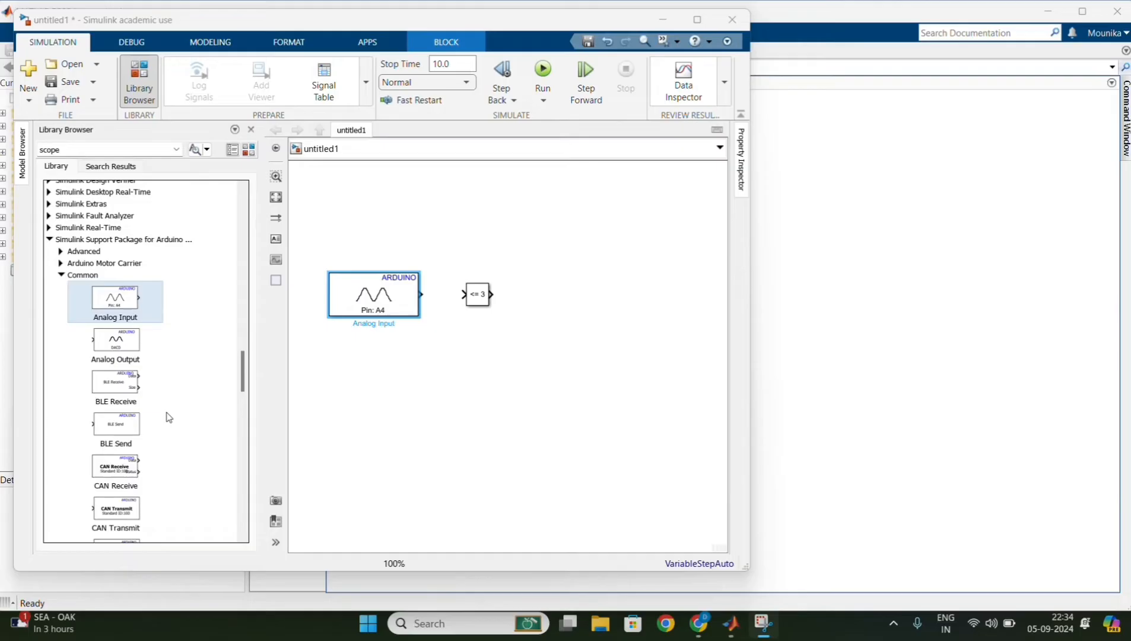
scroll("down", 3)
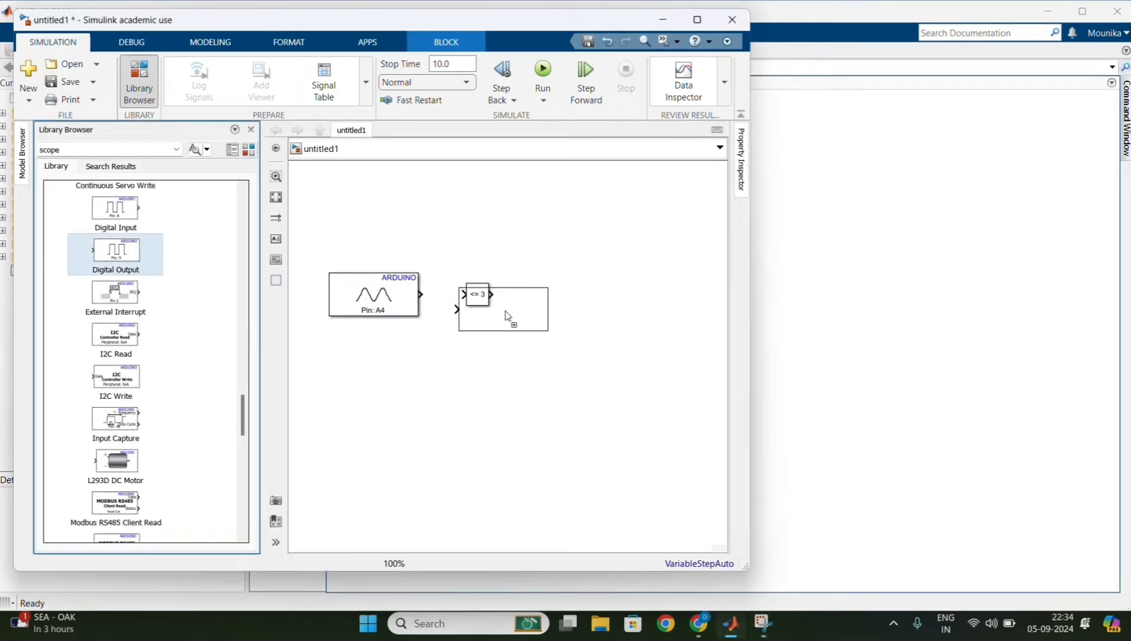
left_click_drag(115, 249, 630, 302)
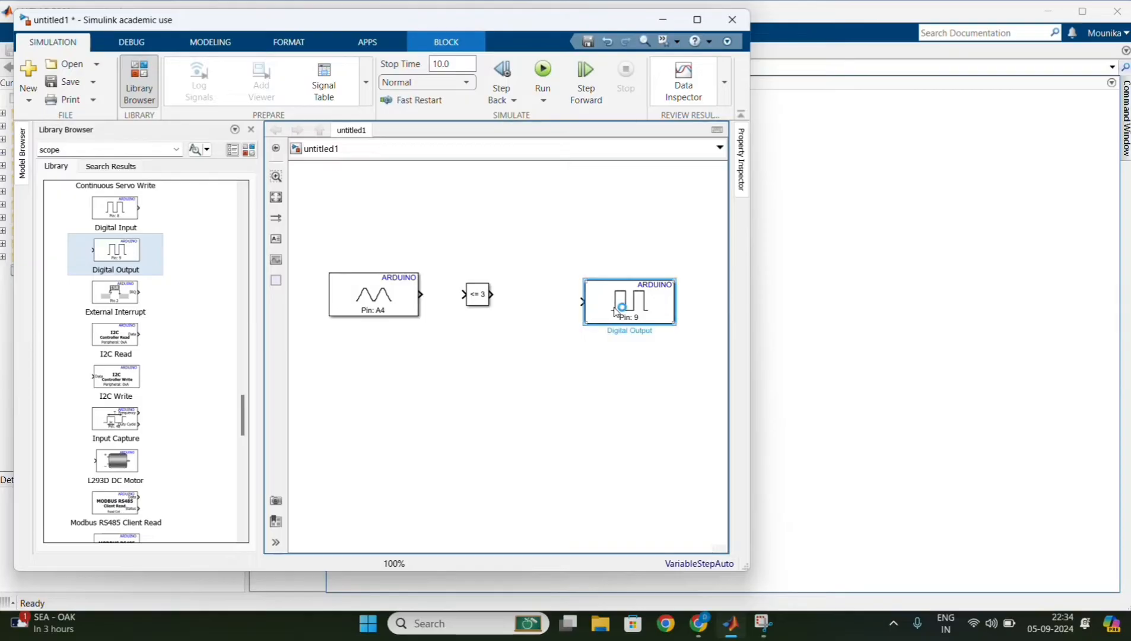
left_click_drag(629, 301, 603, 295)
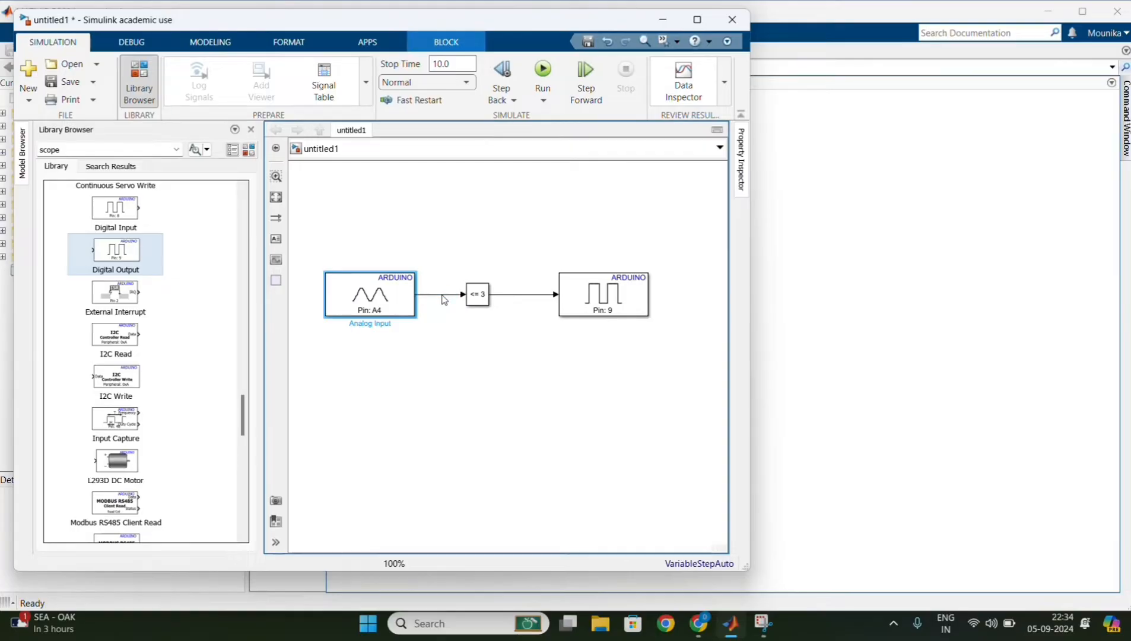
Save the model as ldrexp
left_click(370, 295)
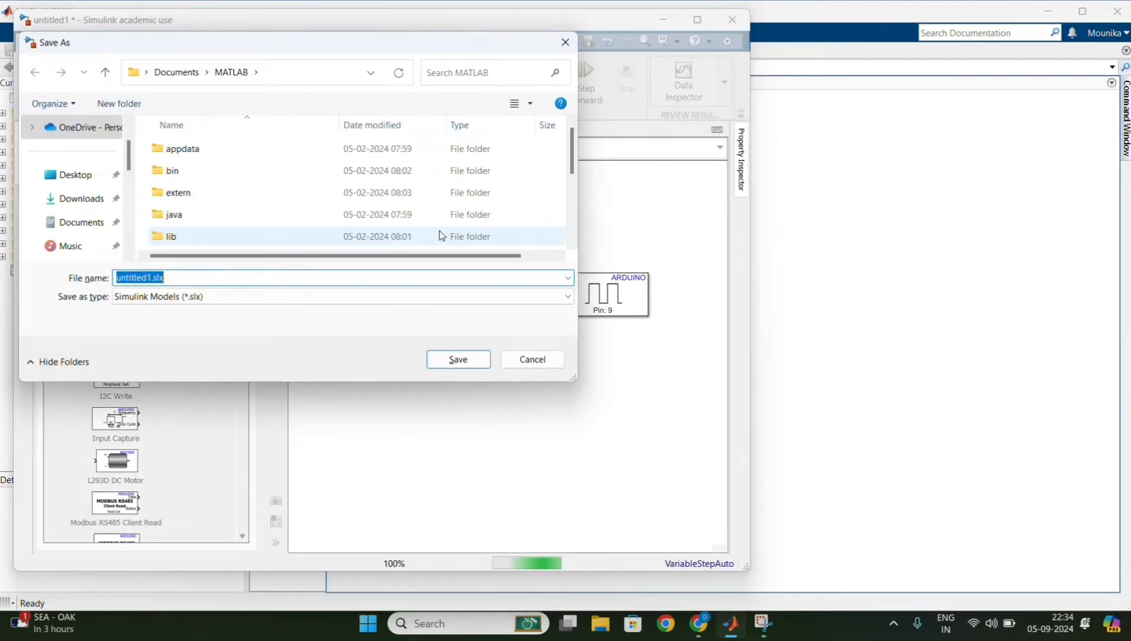
type("ldrexp")
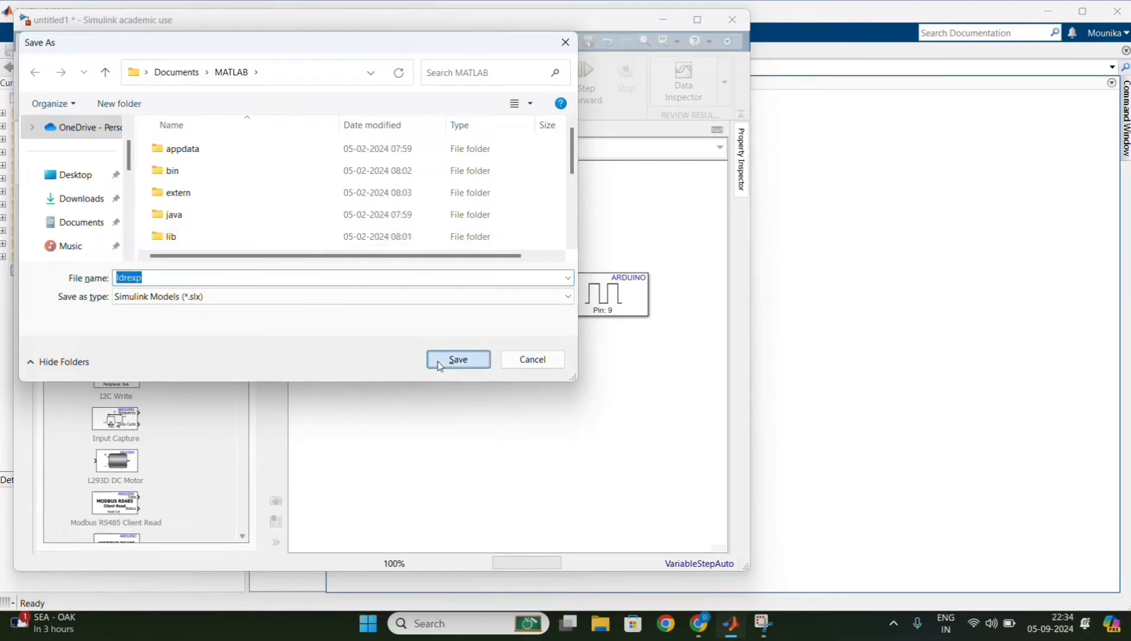
left_click(457, 359)
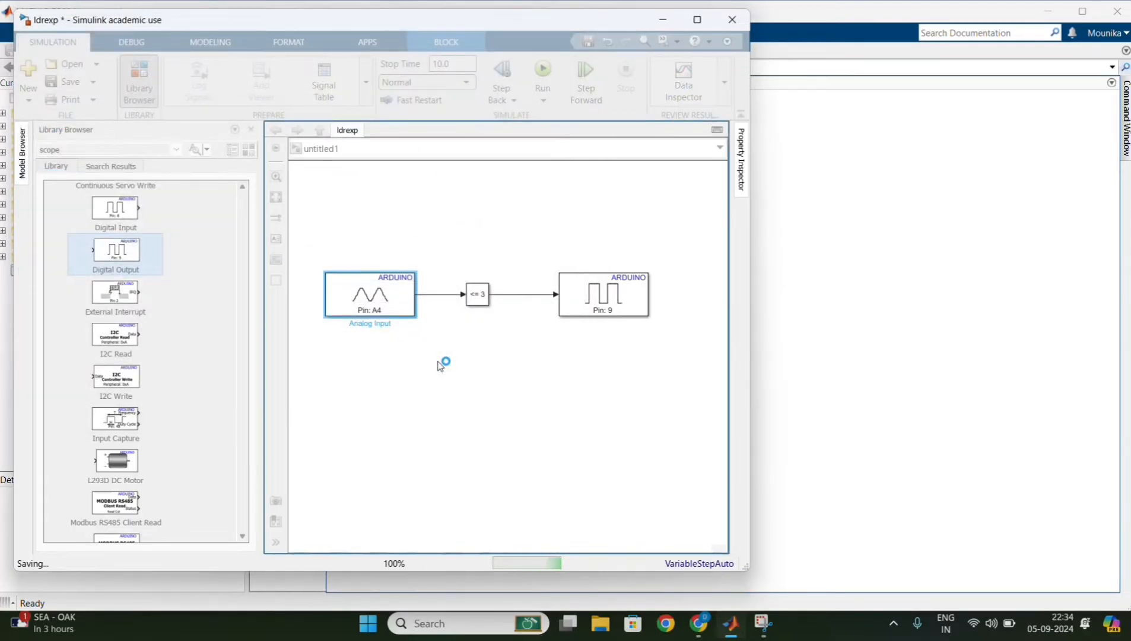
left_click(69, 82)
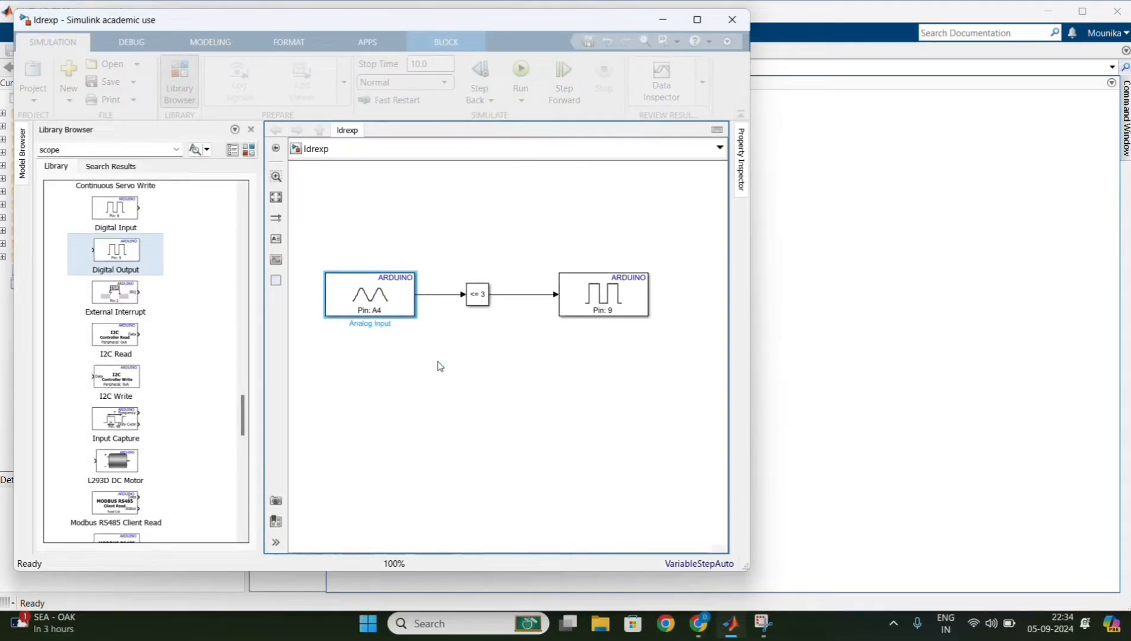
Review the Analog Input block parameters and confirm pin 4
left_click(371, 295)
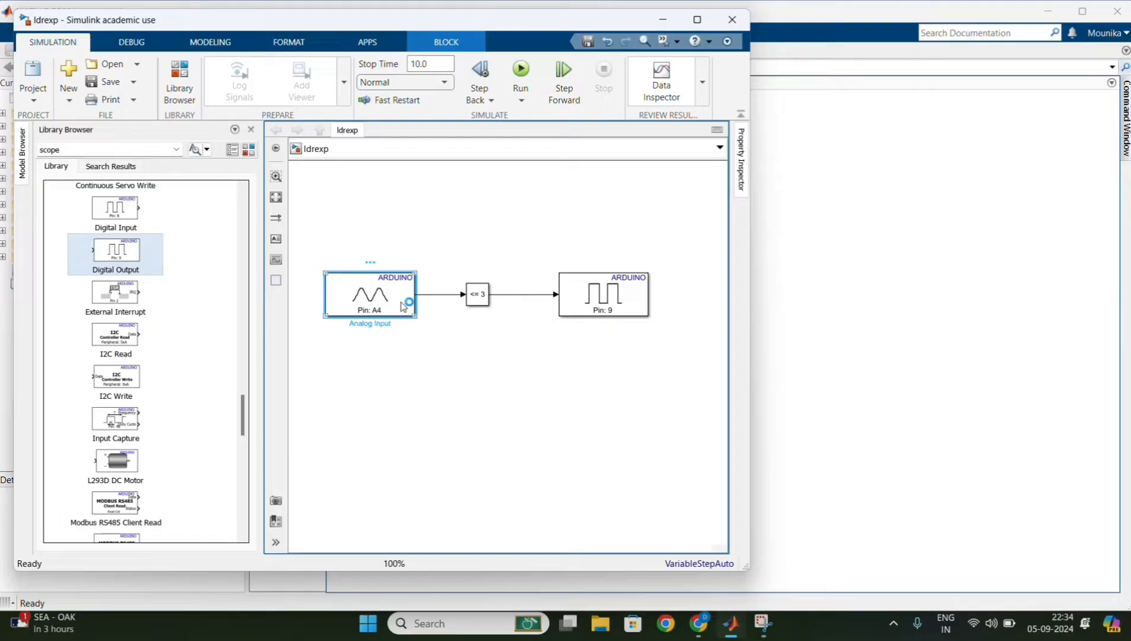
double_click(369, 295)
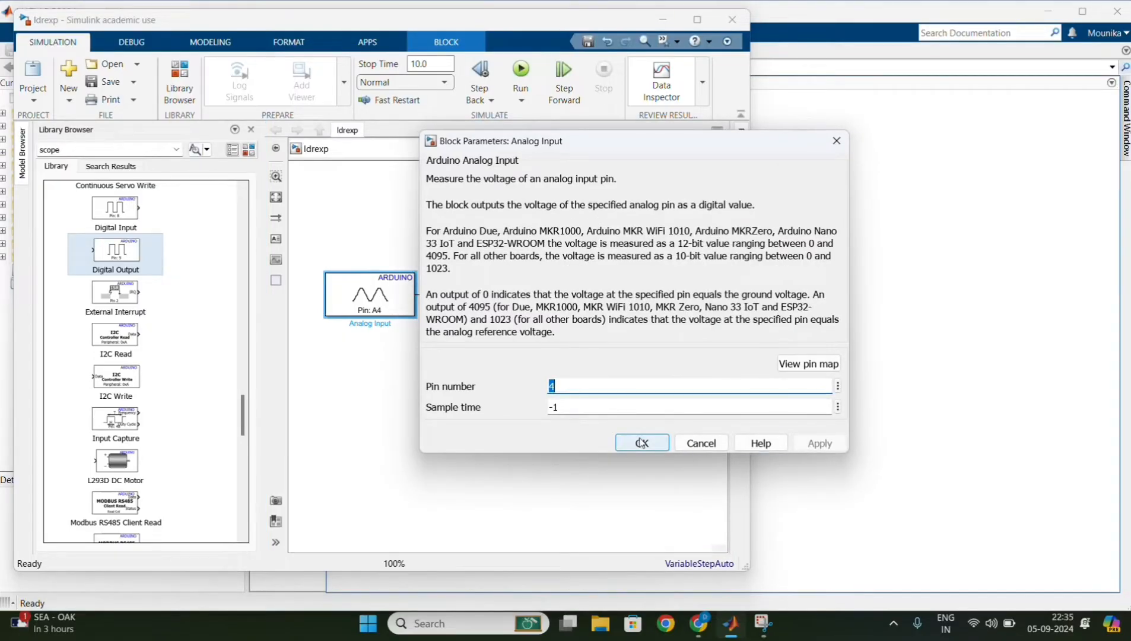
left_click(641, 443)
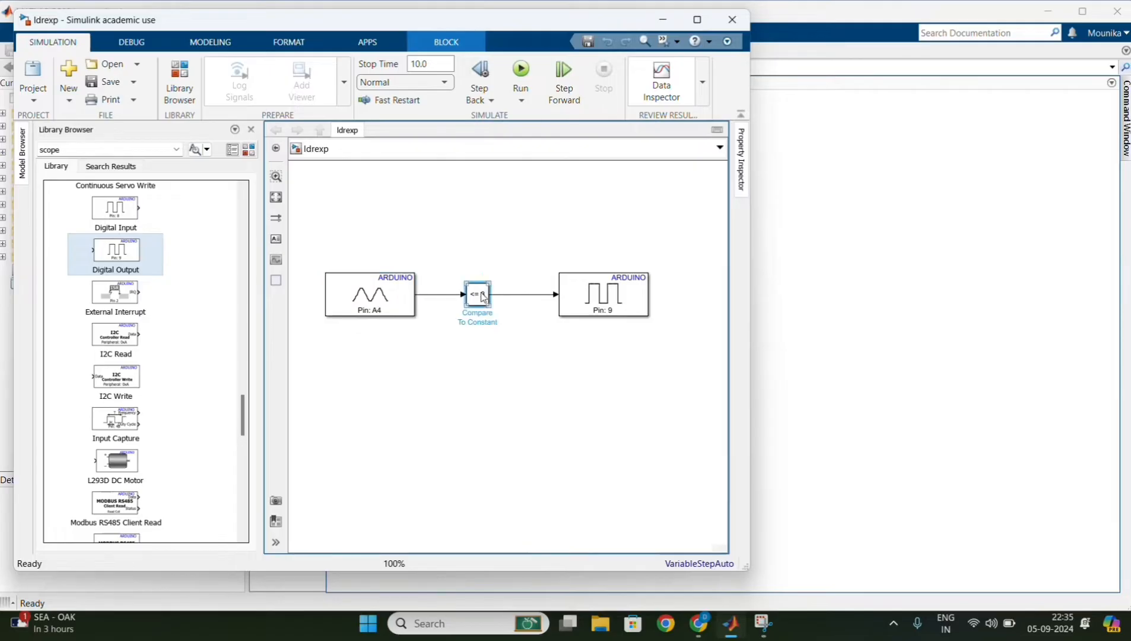
Set the Compare To Constant block to operator >= with constant value 500
double_click(477, 294)
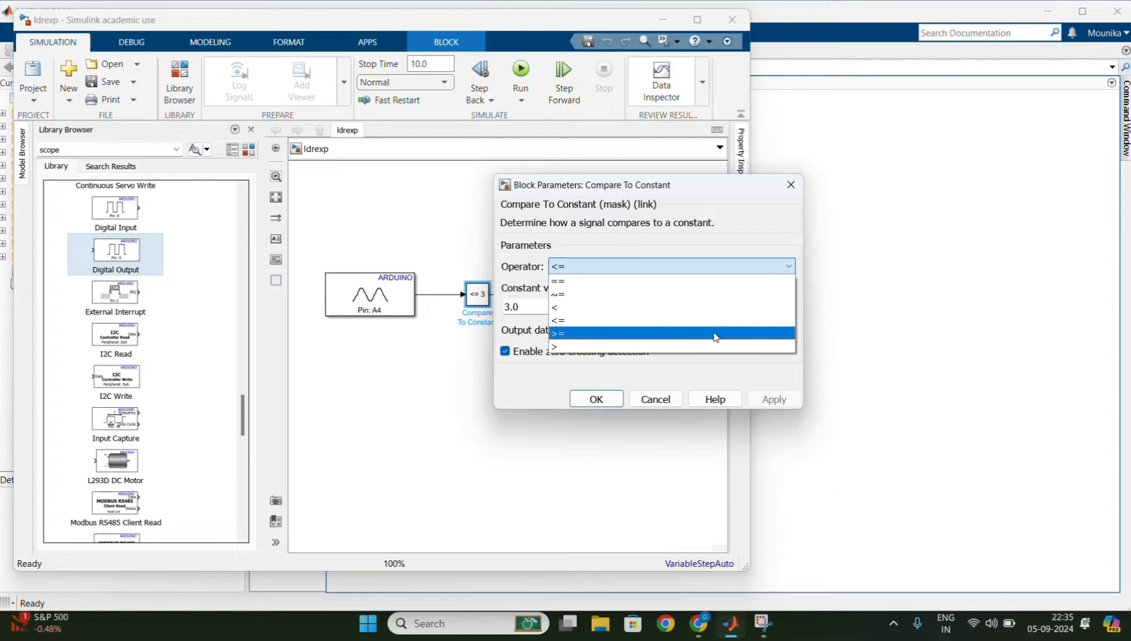
left_click(671, 333)
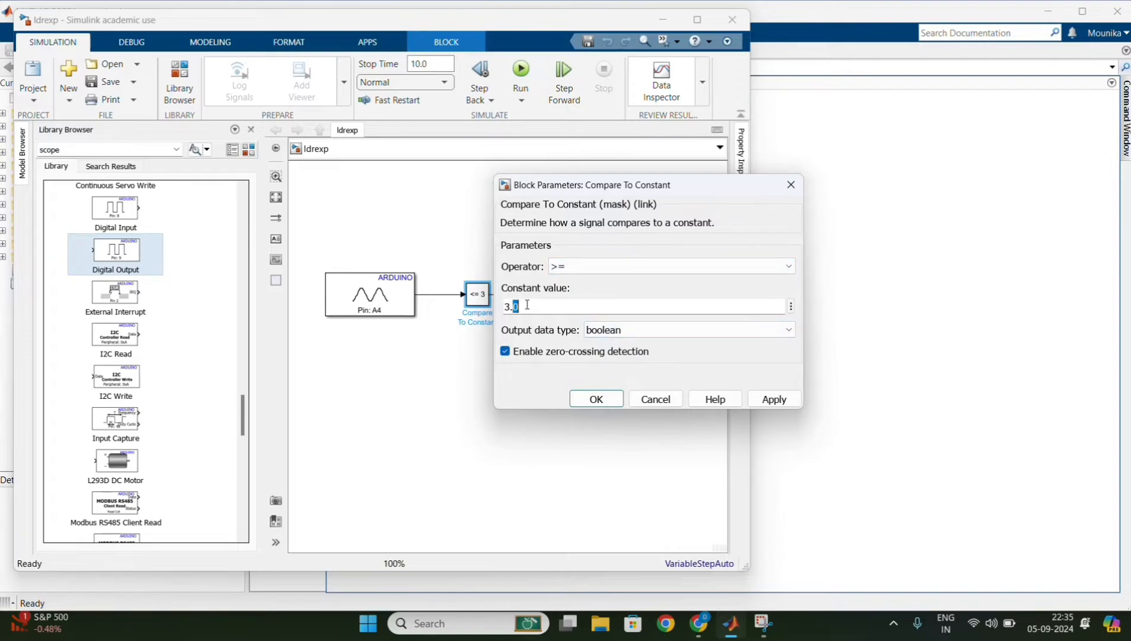
type("500")
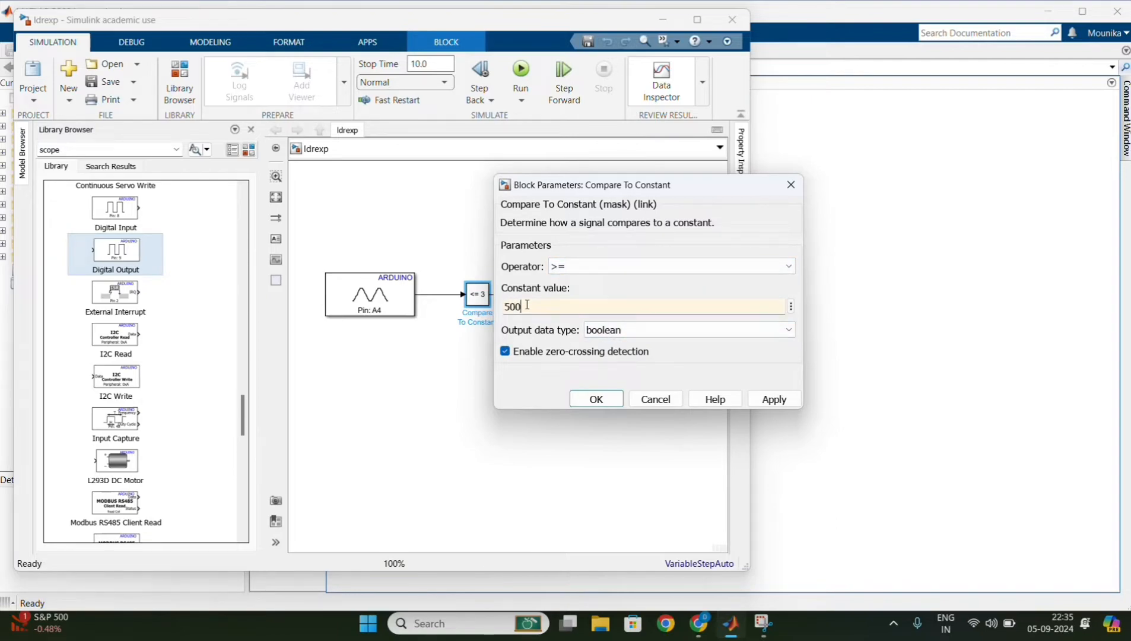
left_click(773, 399)
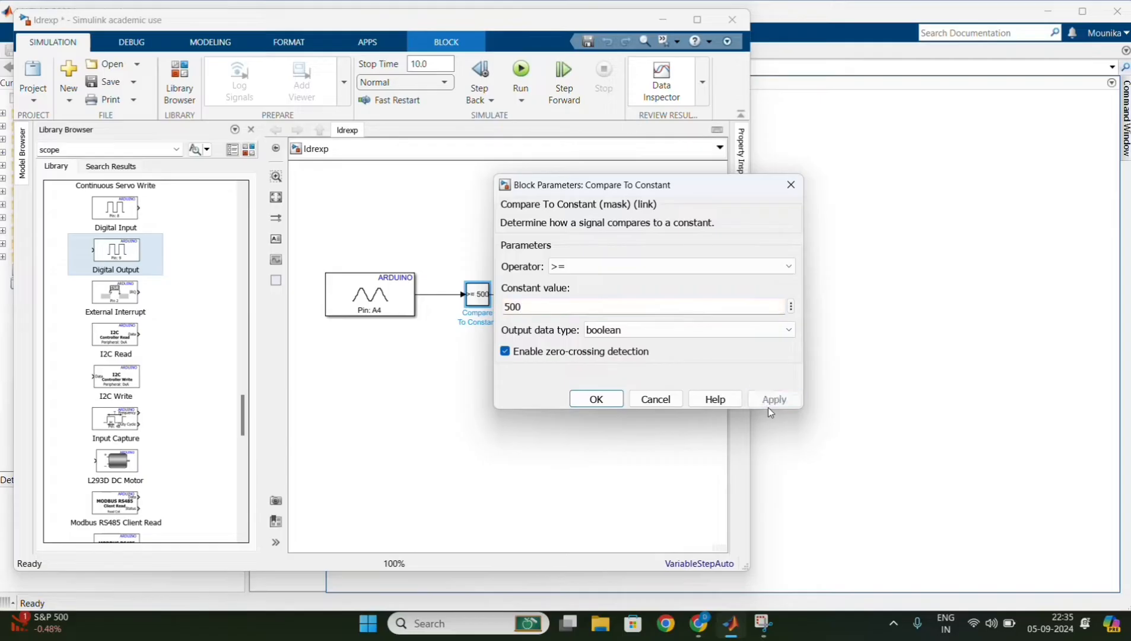
left_click(596, 399)
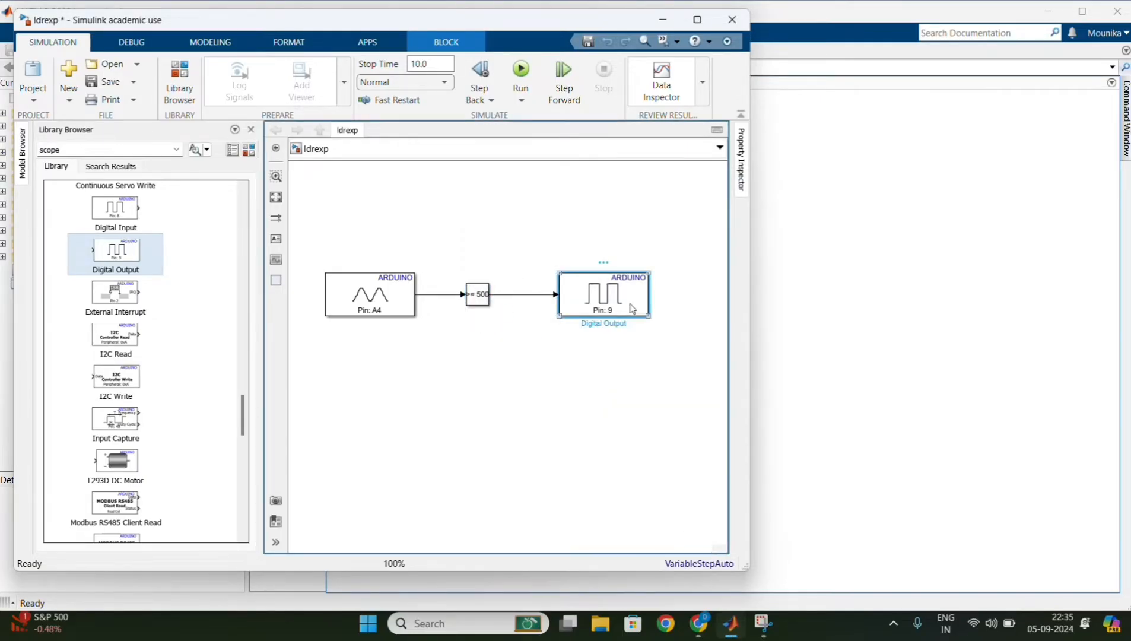
double_click(603, 295)
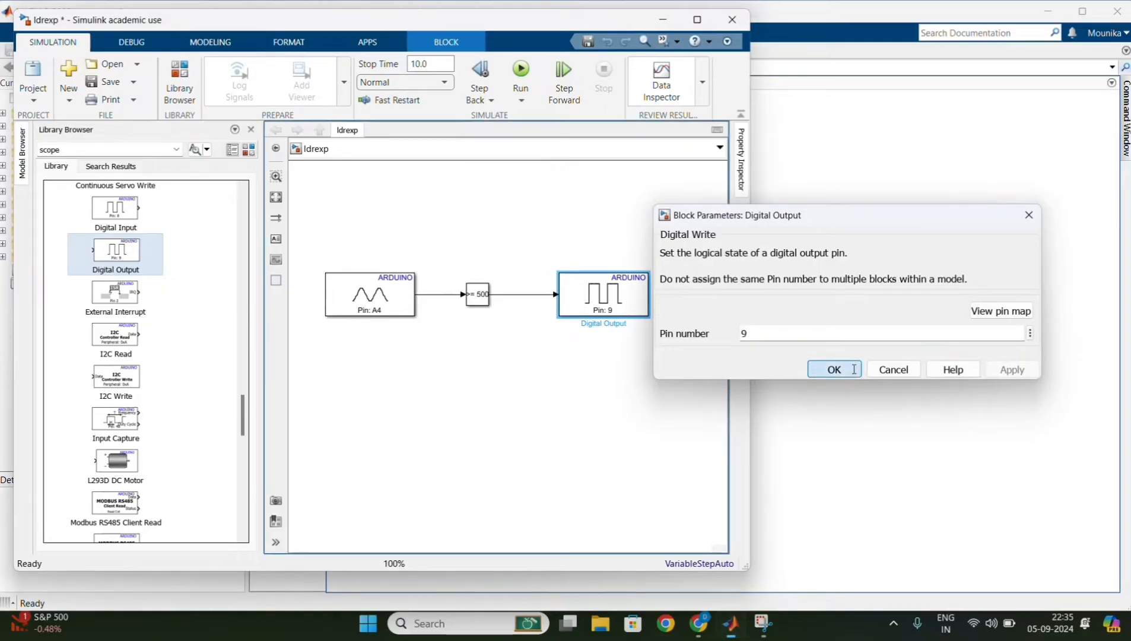
left_click(835, 369)
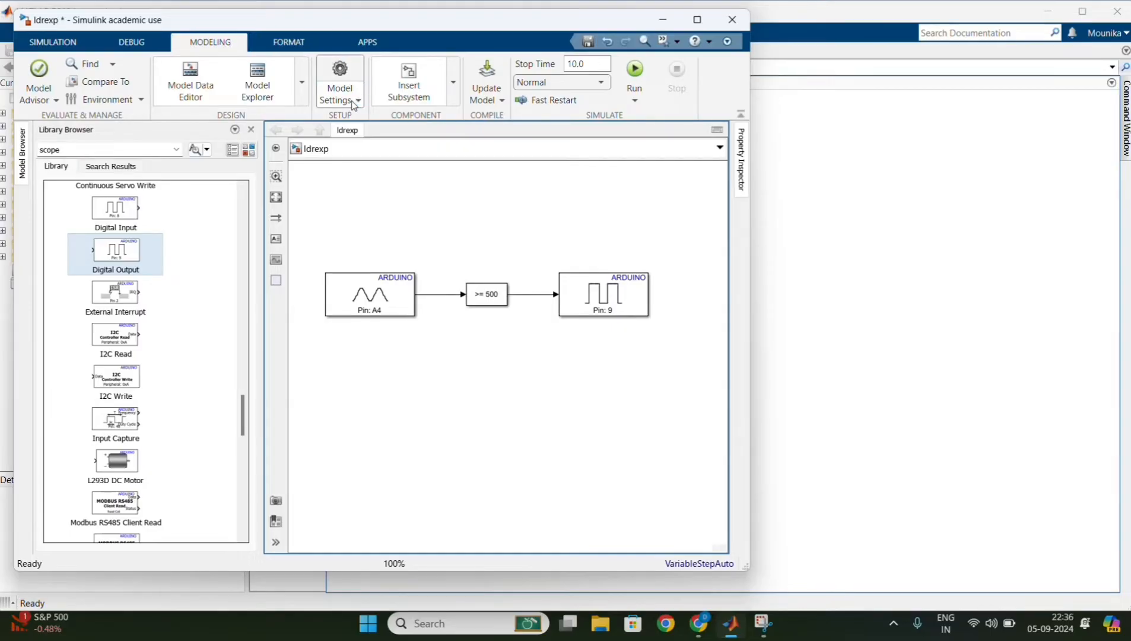
Bring up the model's configuration parameters at Hardware Implementation via Model Settings
left_click(357, 101)
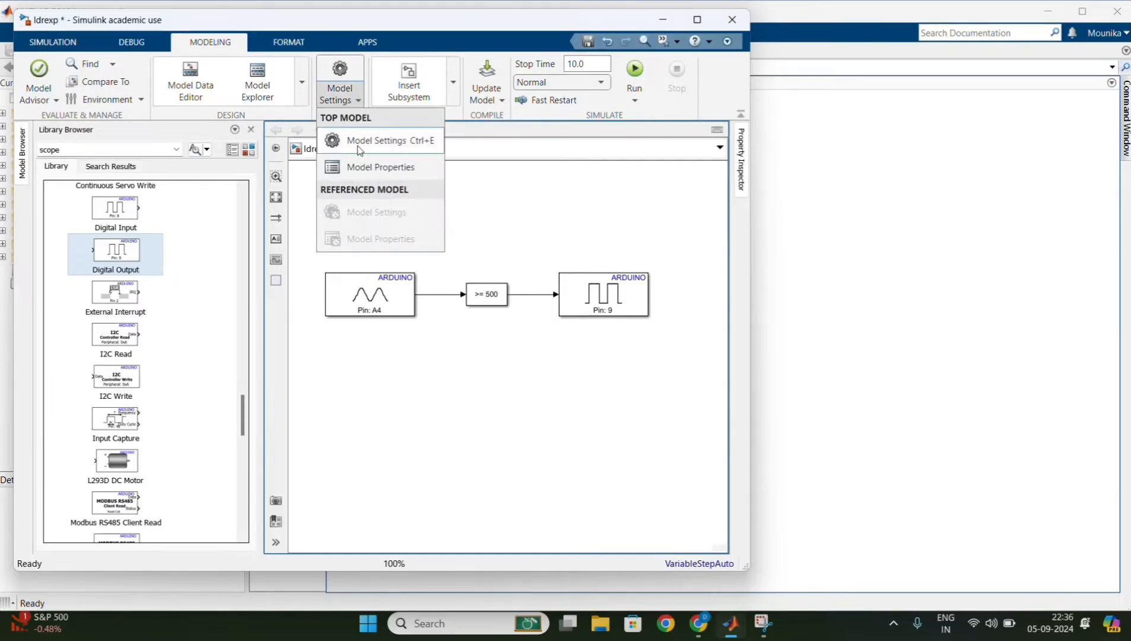
left_click(391, 140)
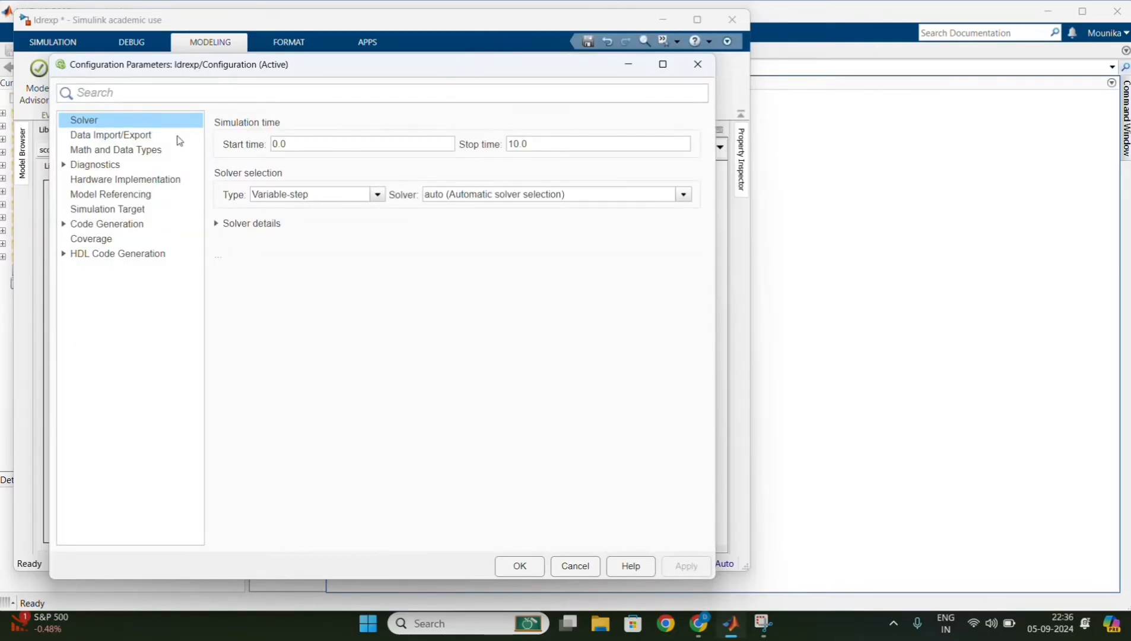
left_click(124, 179)
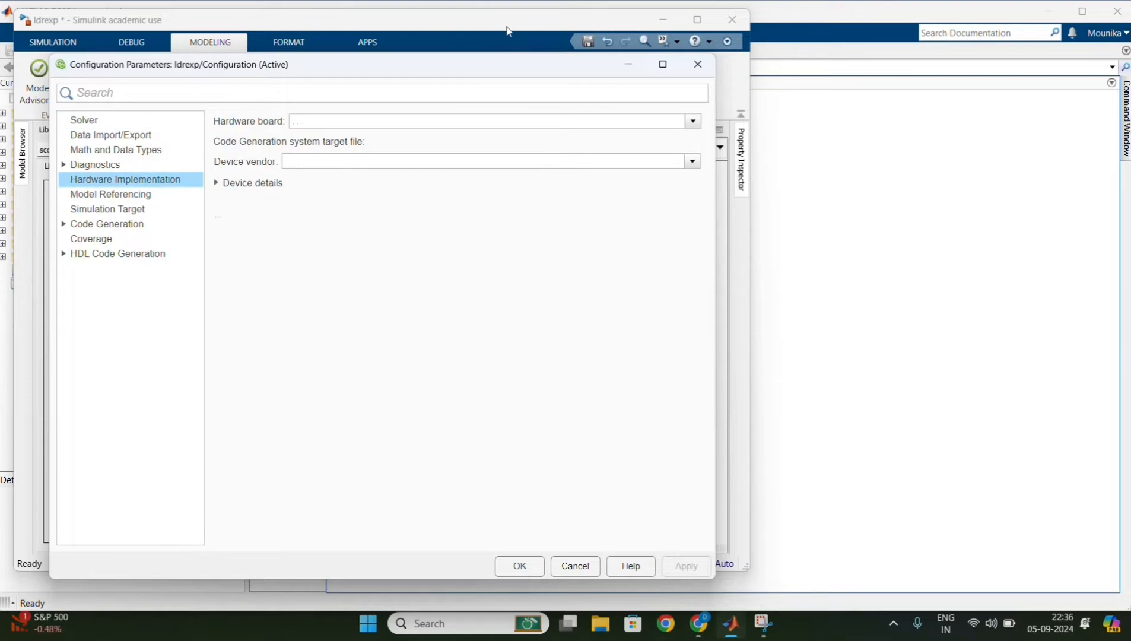
Choose Arduino Uno as the hardware board
left_click(691, 121)
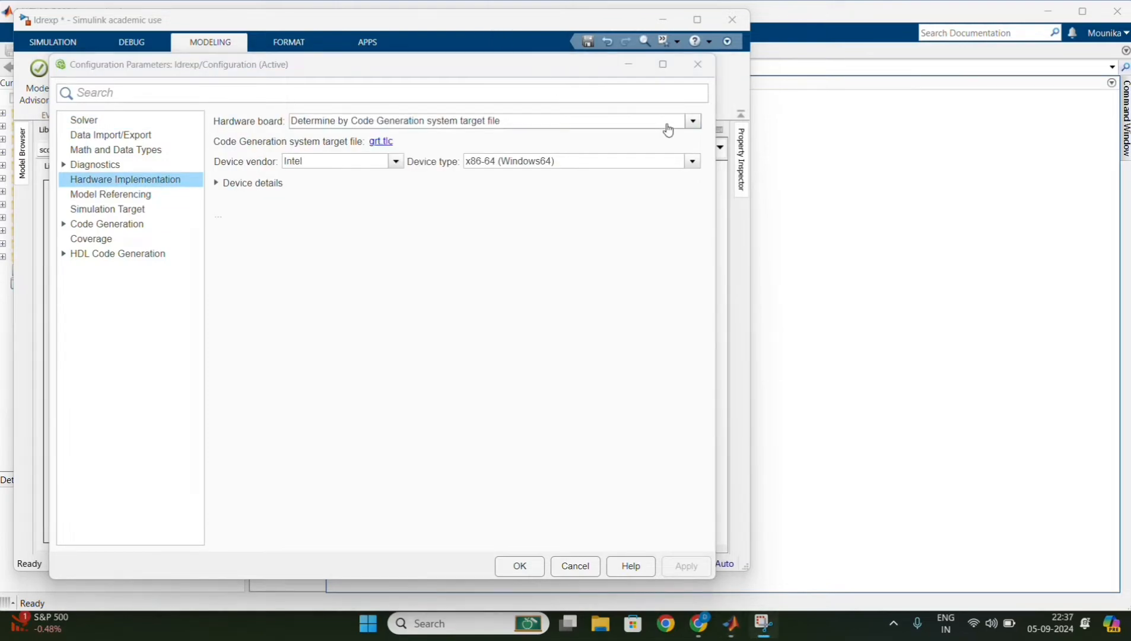
left_click(691, 121)
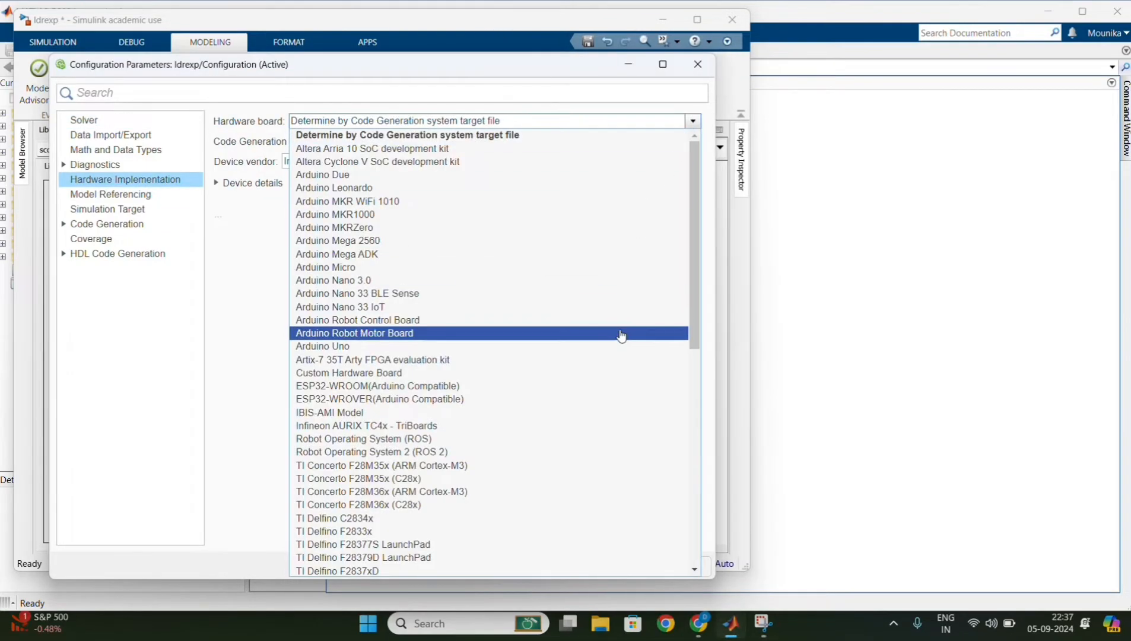
left_click(323, 345)
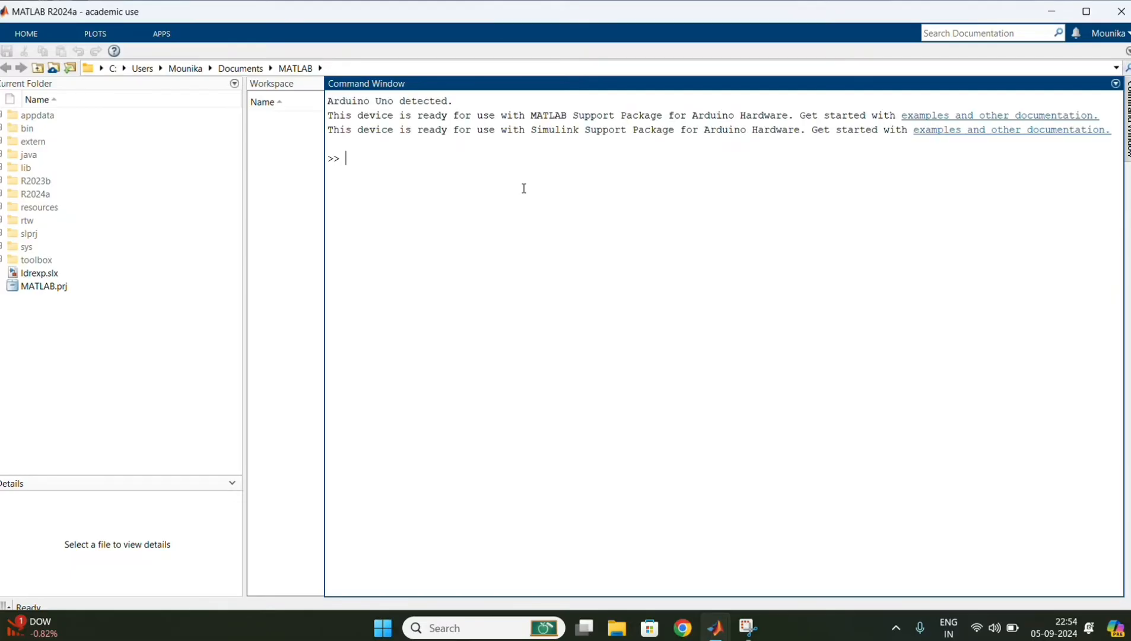
Run a=arduino in the Command Window to connect to the Arduino Uno
type("a=")
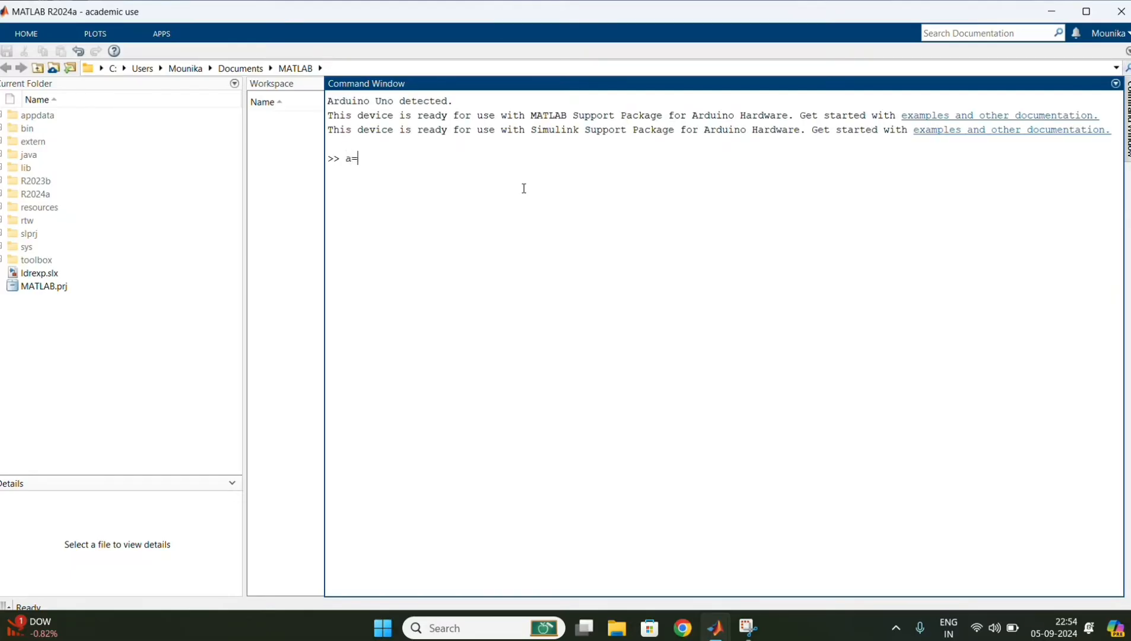
type("arduino")
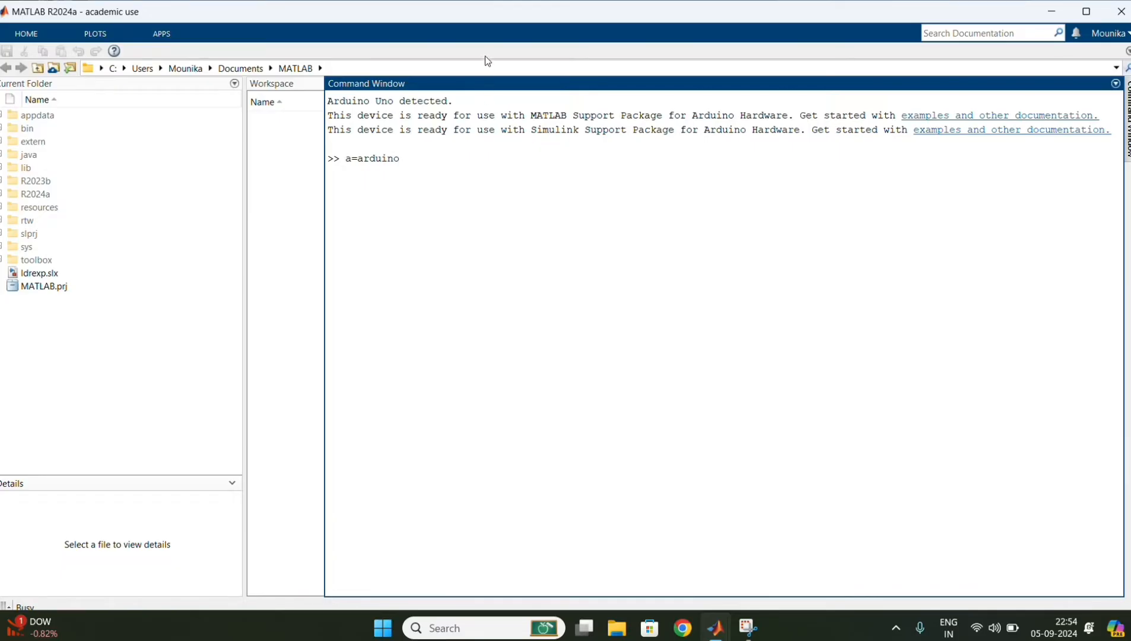
key("enter")
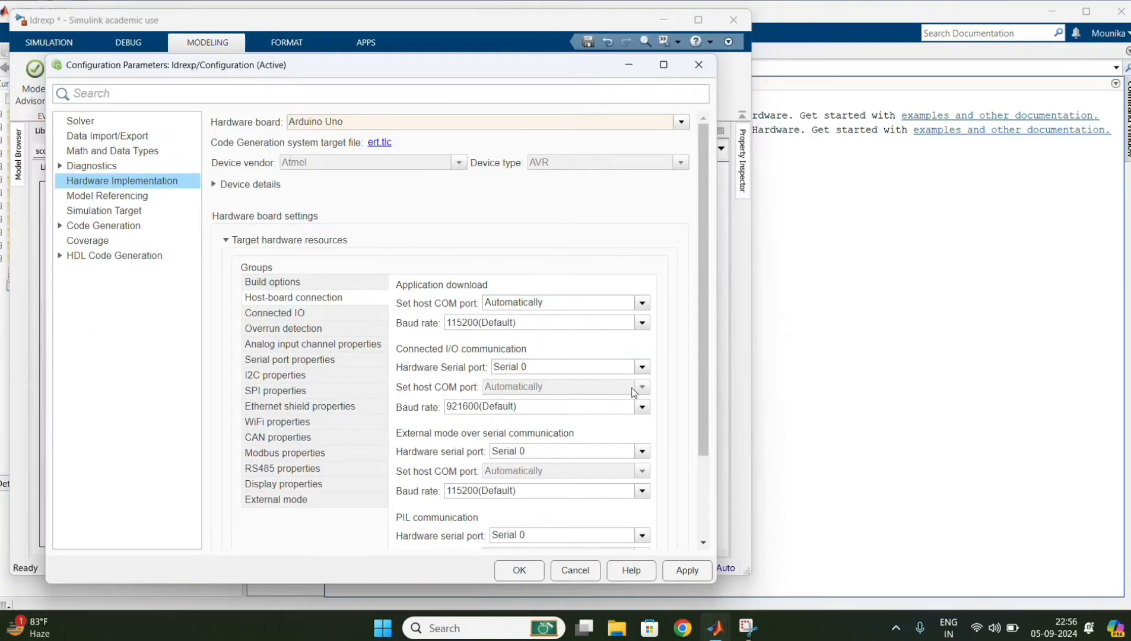
Set the host-board COM port to Manually Specify with port 7, apply and close the configuration
left_click(639, 303)
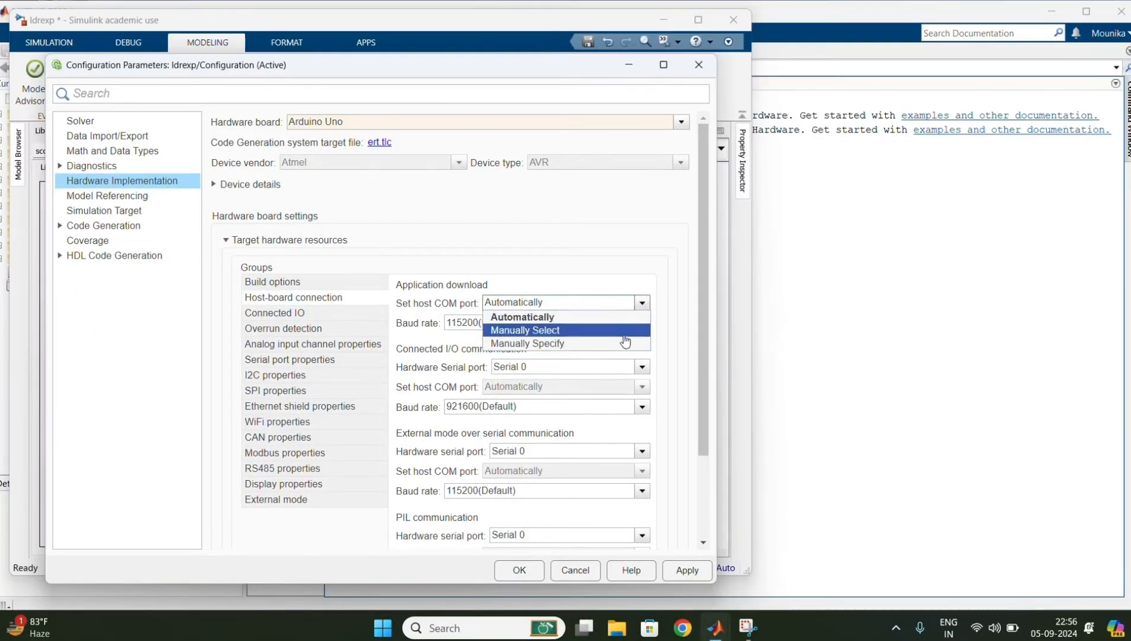
left_click(528, 343)
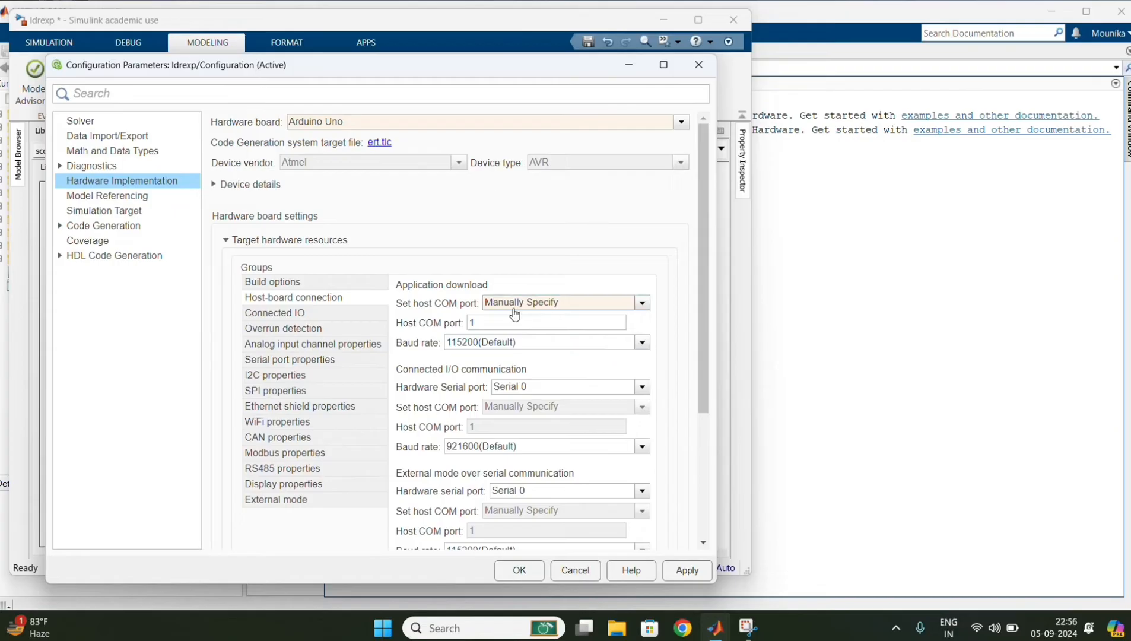
left_click(548, 323)
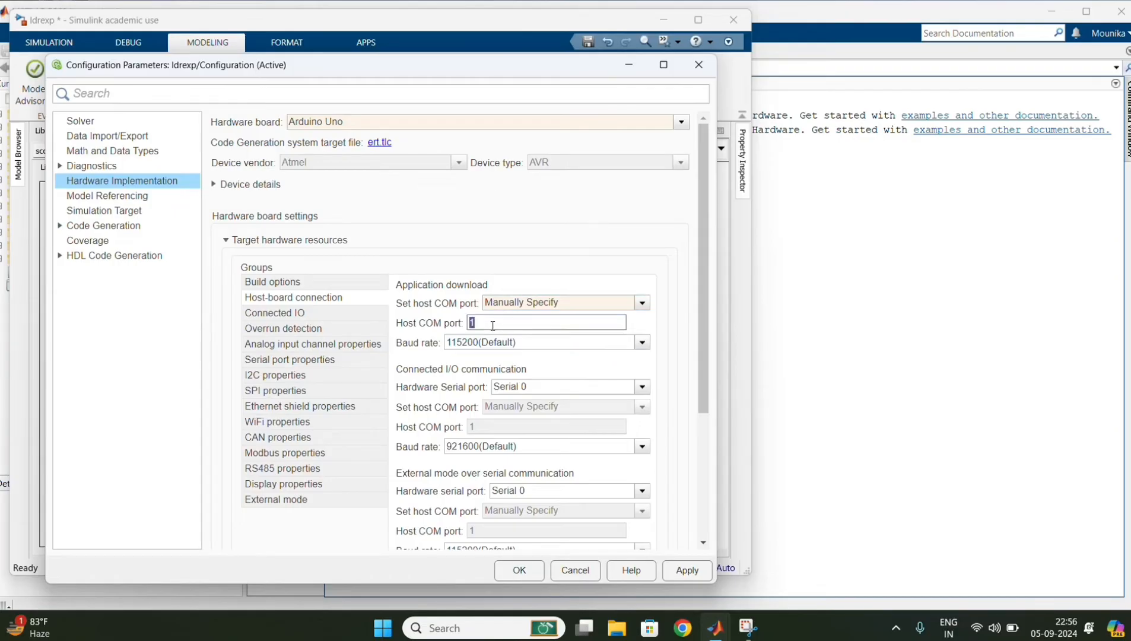
type("7")
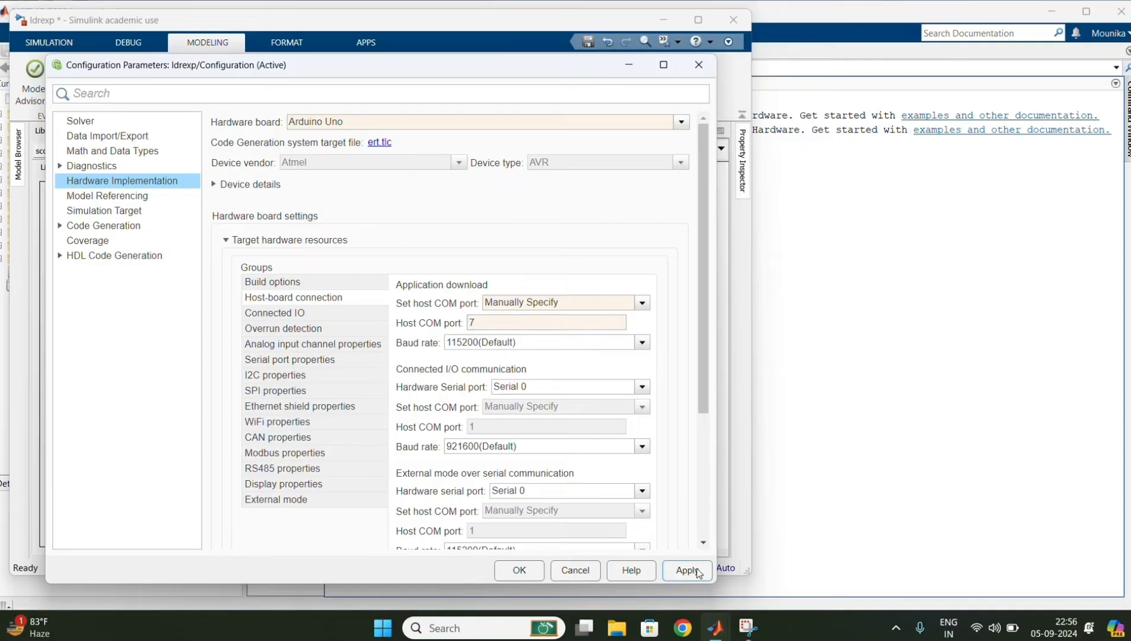
left_click(685, 570)
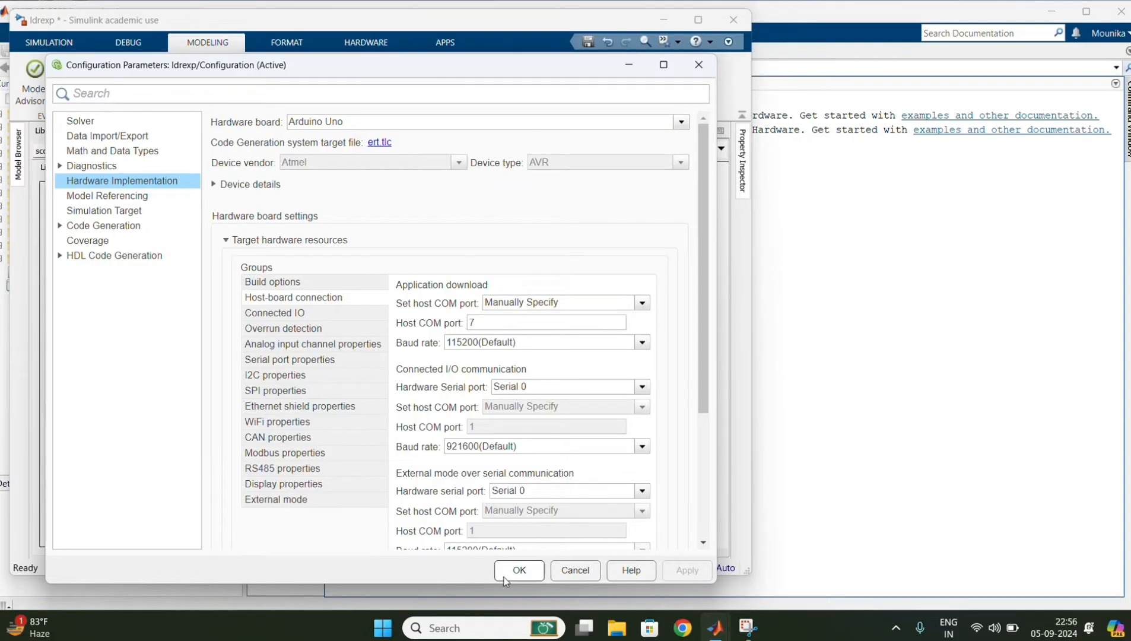
left_click(519, 570)
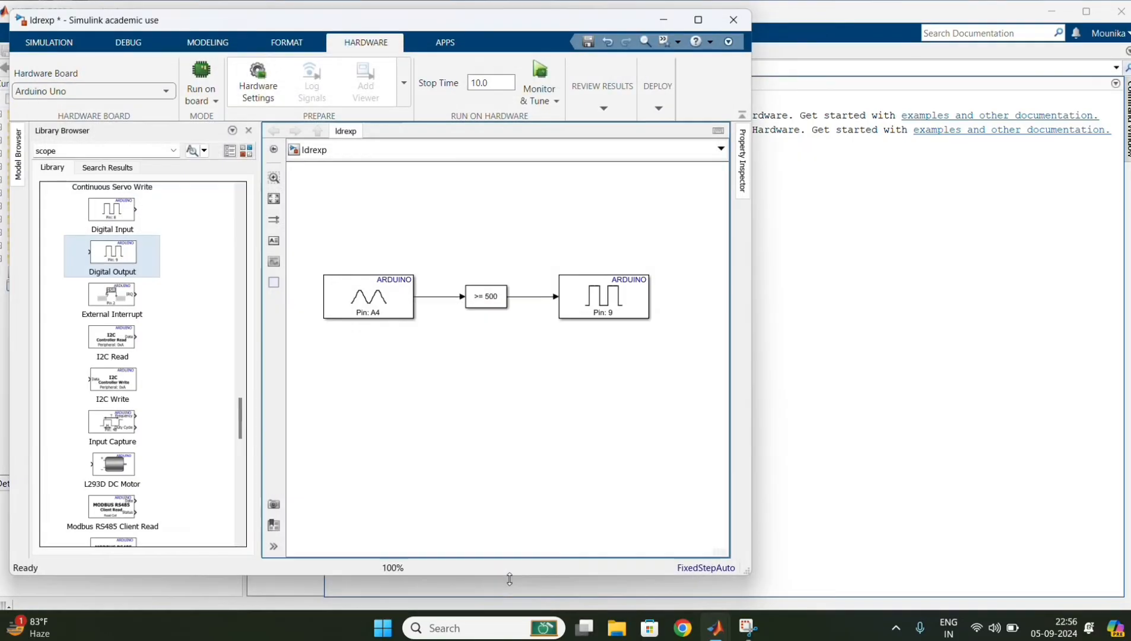
mouse_move(475, 233)
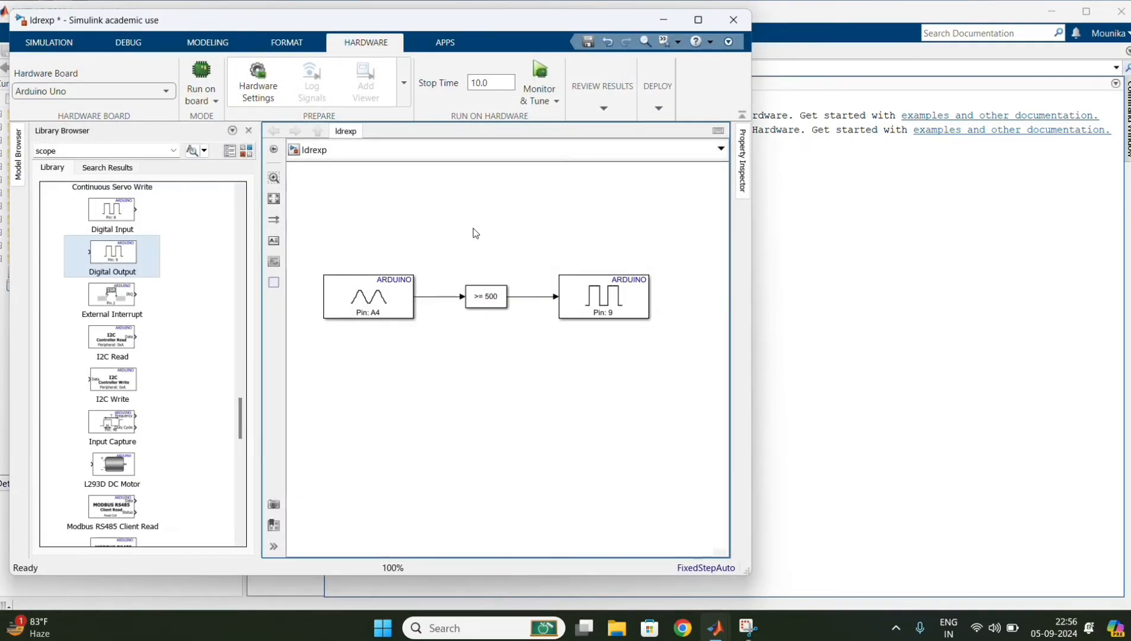
Run a simulation of the ldrexp model
left_click(49, 42)
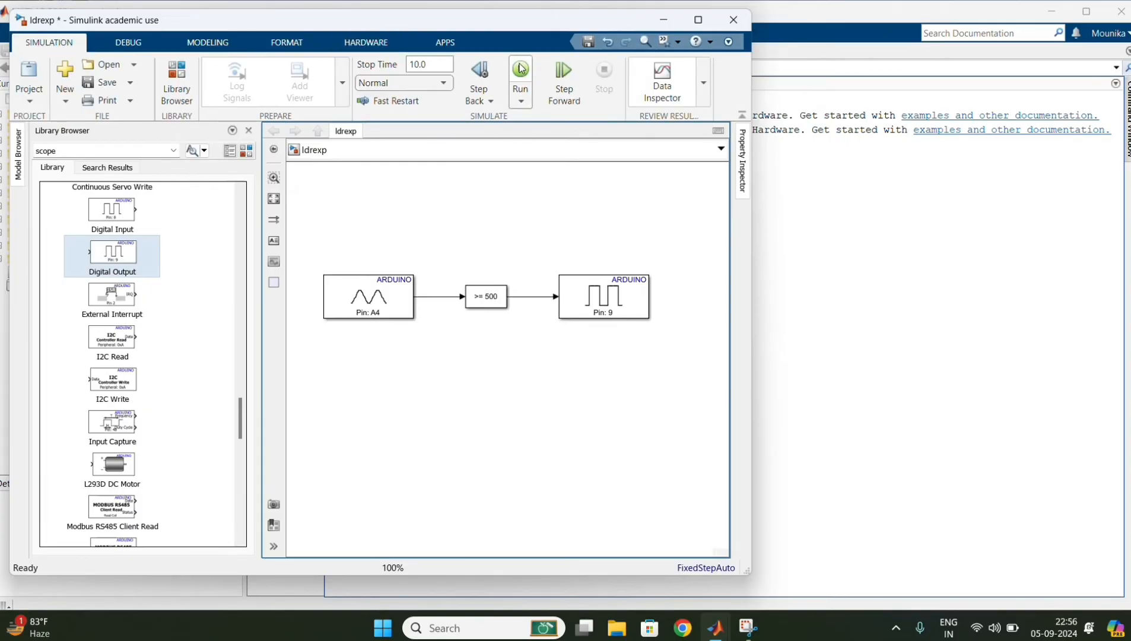
left_click(519, 70)
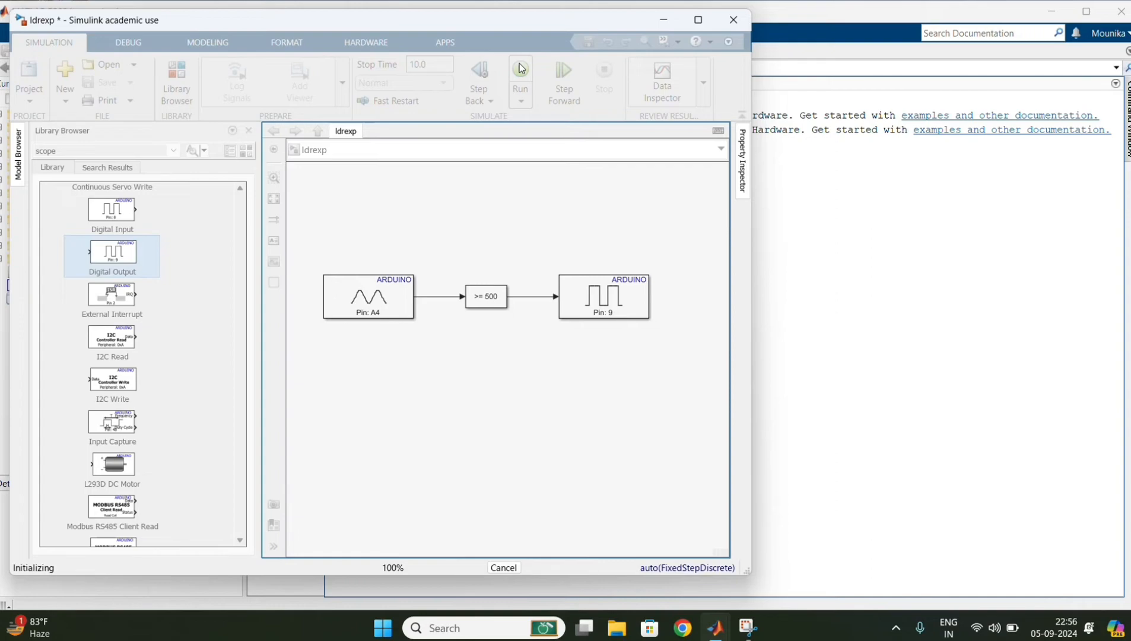
left_click(519, 72)
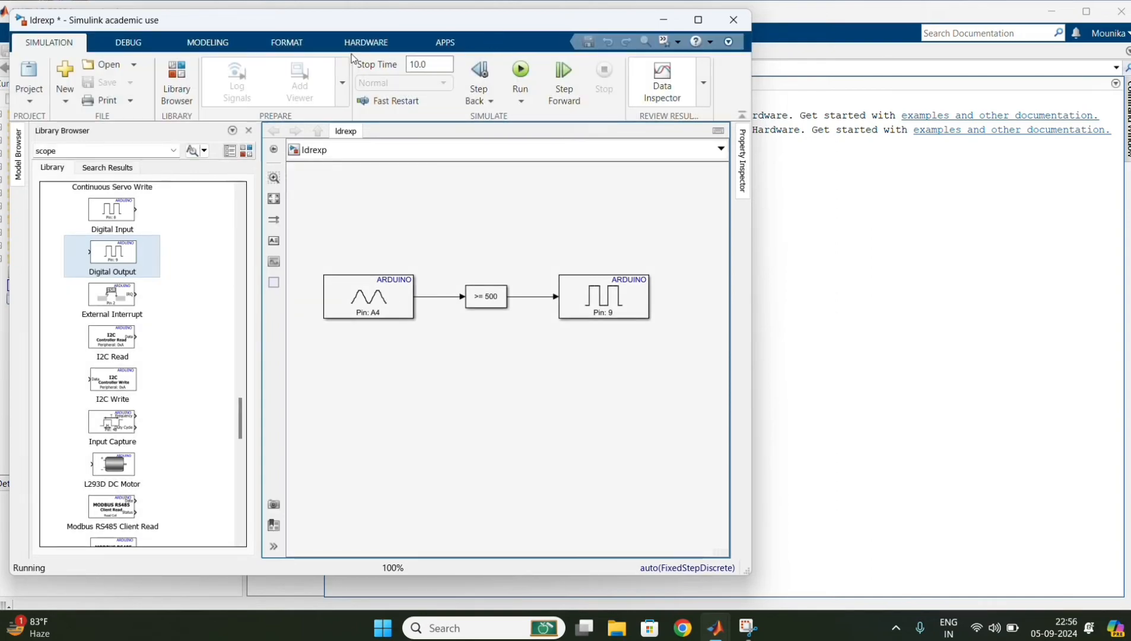
left_click(520, 71)
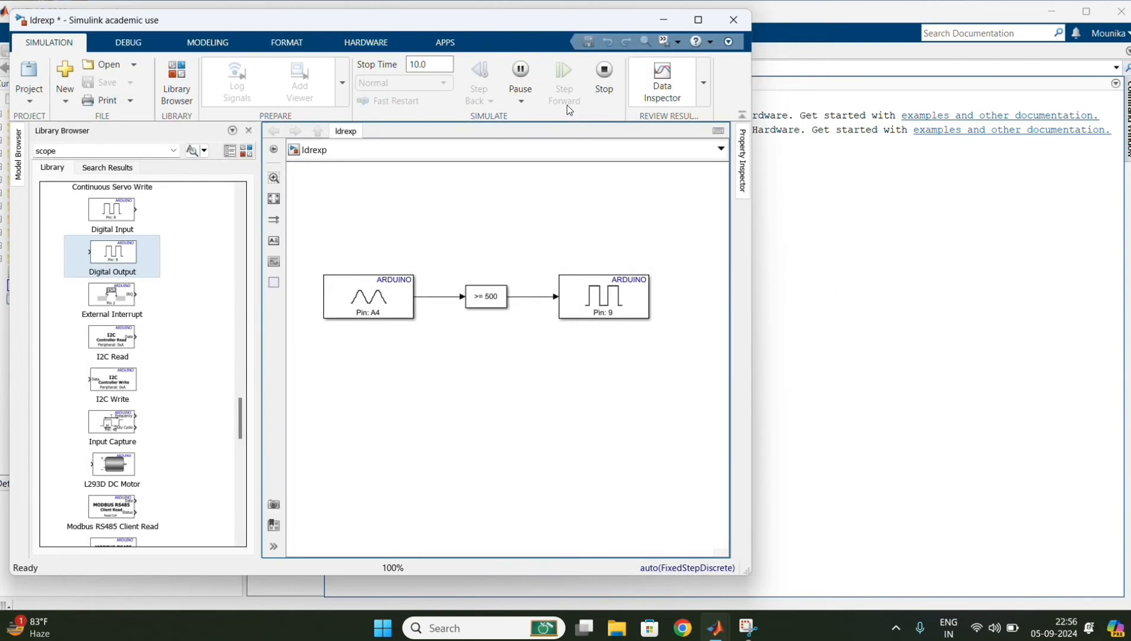
Build, deploy and start the model on the Arduino Uno from the Hardware tab
left_click(365, 42)
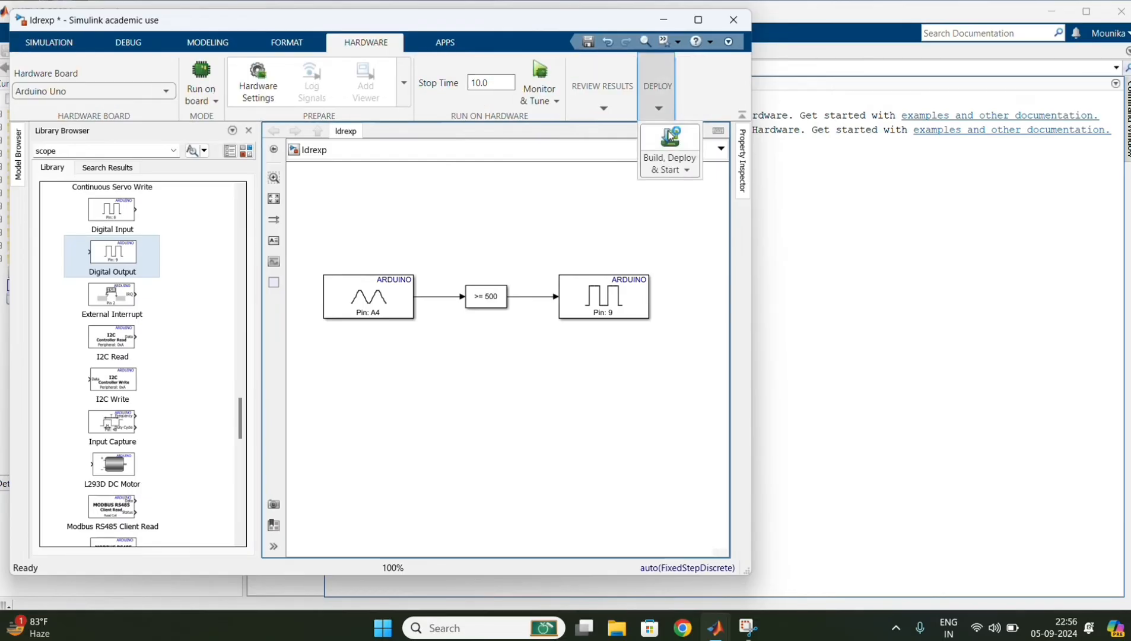
left_click(667, 145)
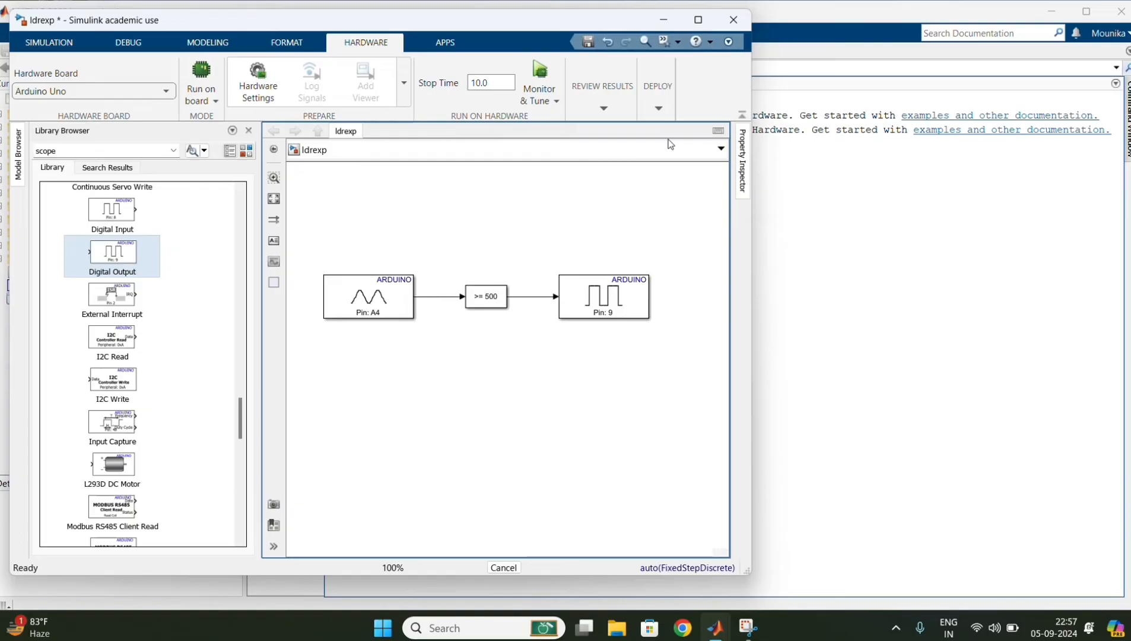
left_click(201, 82)
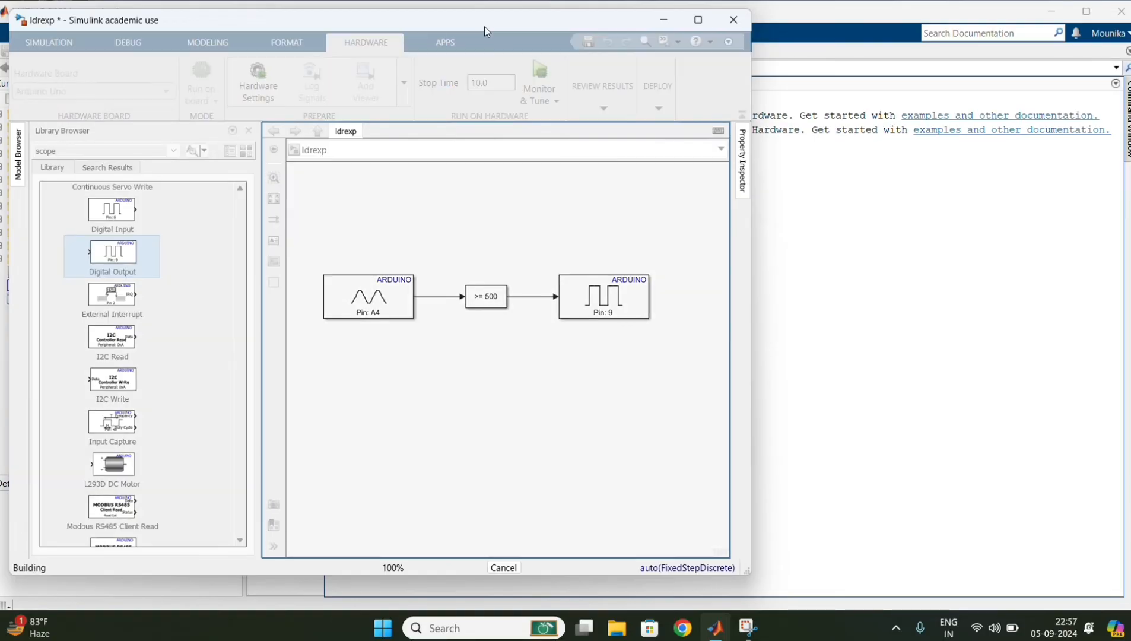